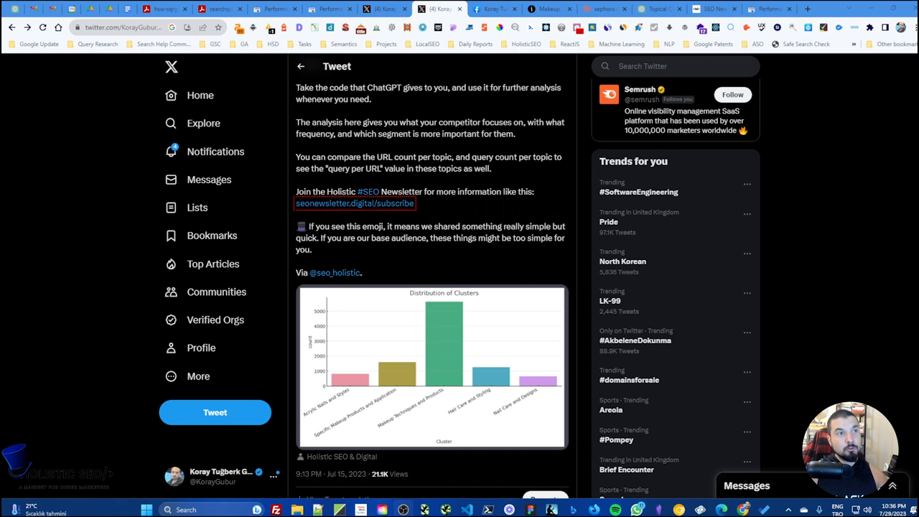
{"action": "mouse_move", "coordinate": [531, 167]}
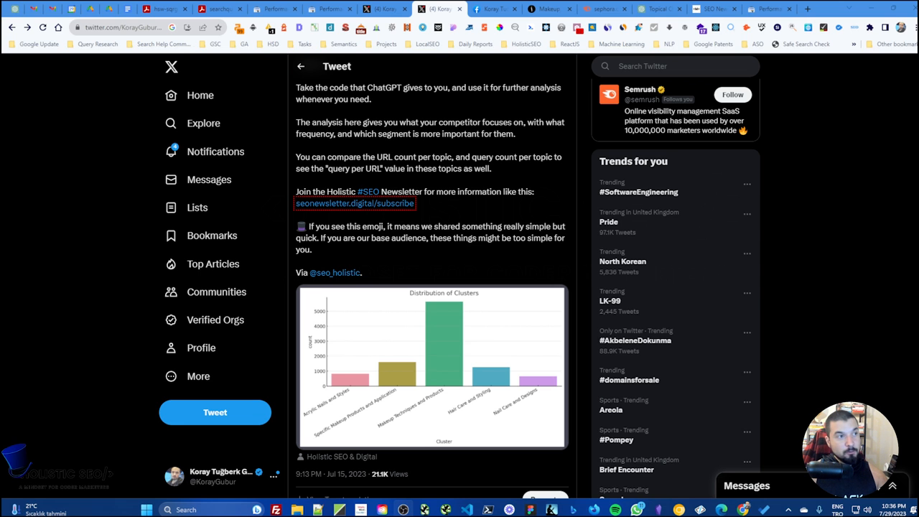
- Compare the prompt against the Facebook post showing the same cluster chart
{"action": "scroll", "scroll_direction": "up", "scroll_amount": 3}
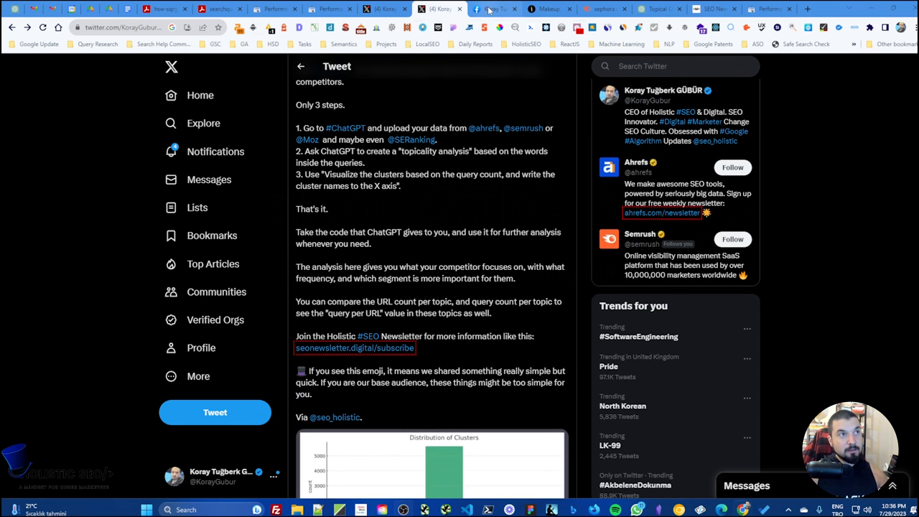
{"action": "left_click", "coordinate": [495, 9]}
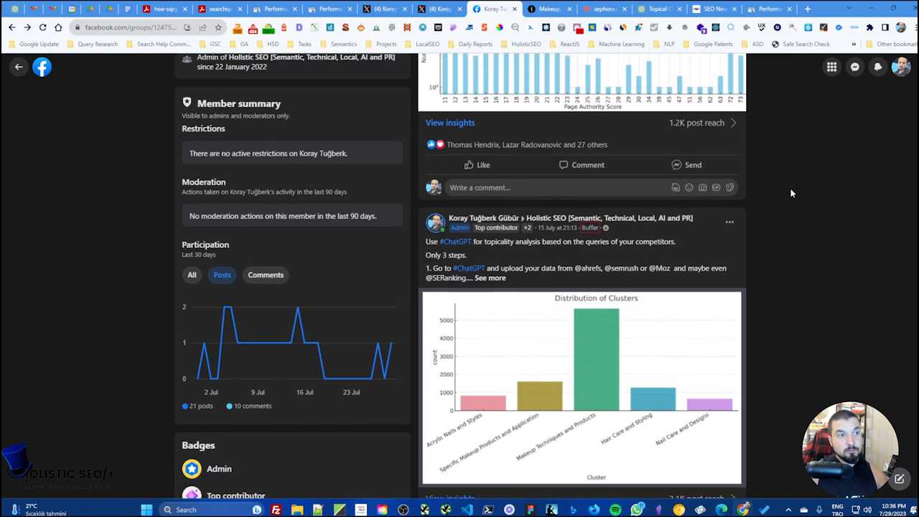
{"action": "scroll", "scroll_direction": "down", "scroll_amount": 3}
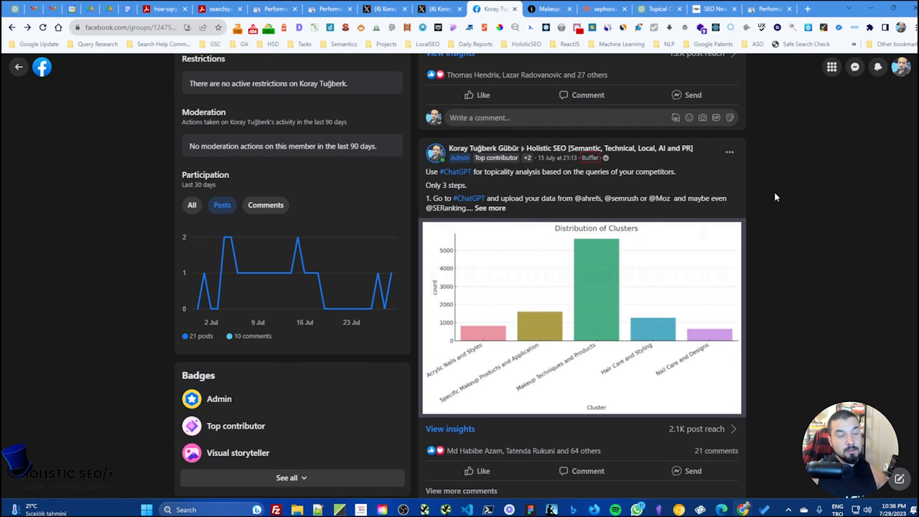
{"action": "mouse_move", "coordinate": [539, 224]}
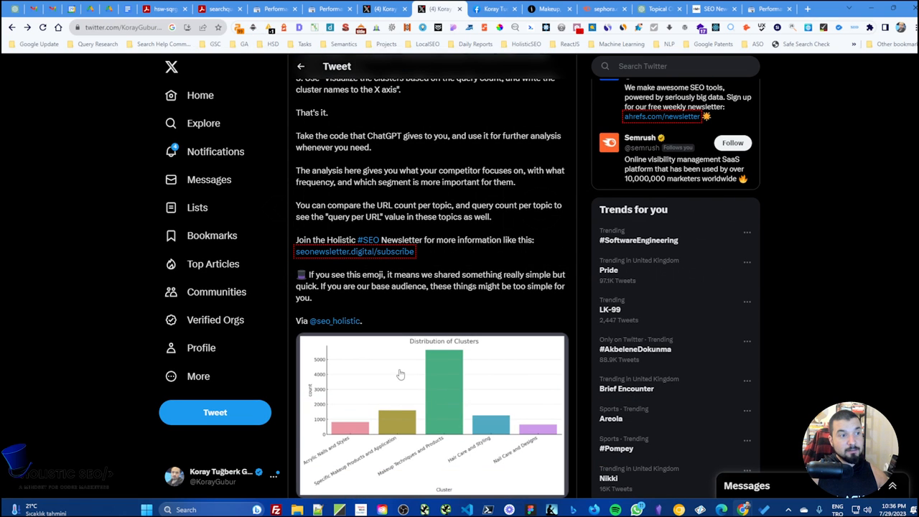
{"action": "mouse_move", "coordinate": [486, 349]}
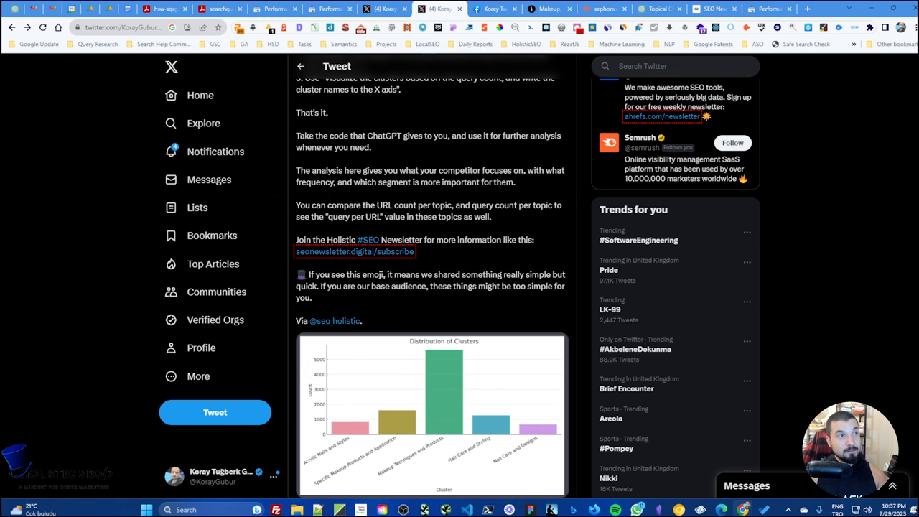
{"action": "scroll", "scroll_direction": "up", "scroll_amount": 3}
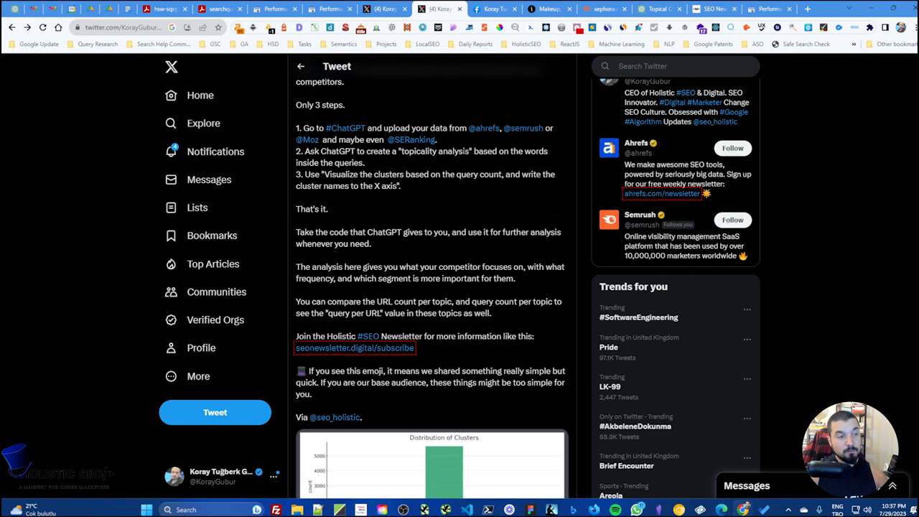
{"action": "scroll", "scroll_direction": "down", "scroll_amount": 3}
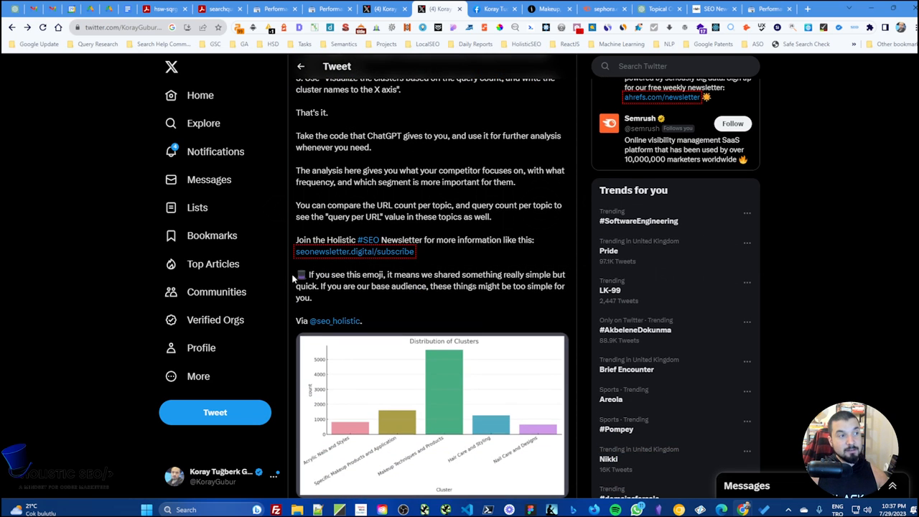
{"action": "mouse_move", "coordinate": [301, 281]}
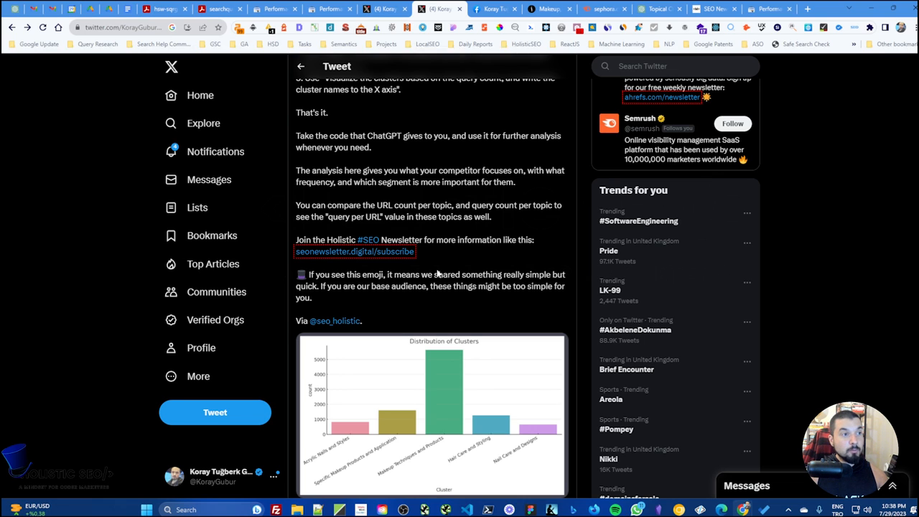
{"action": "mouse_move", "coordinate": [480, 256]}
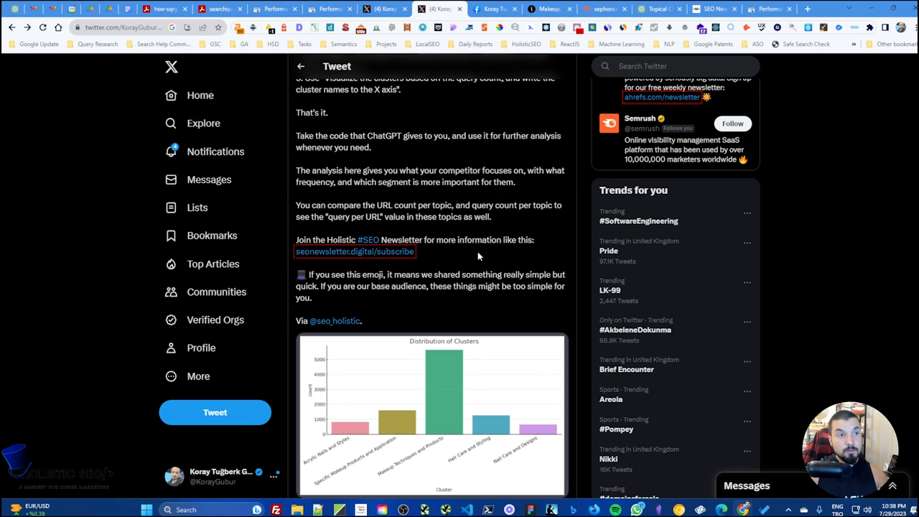
{"action": "mouse_move", "coordinate": [526, 227]}
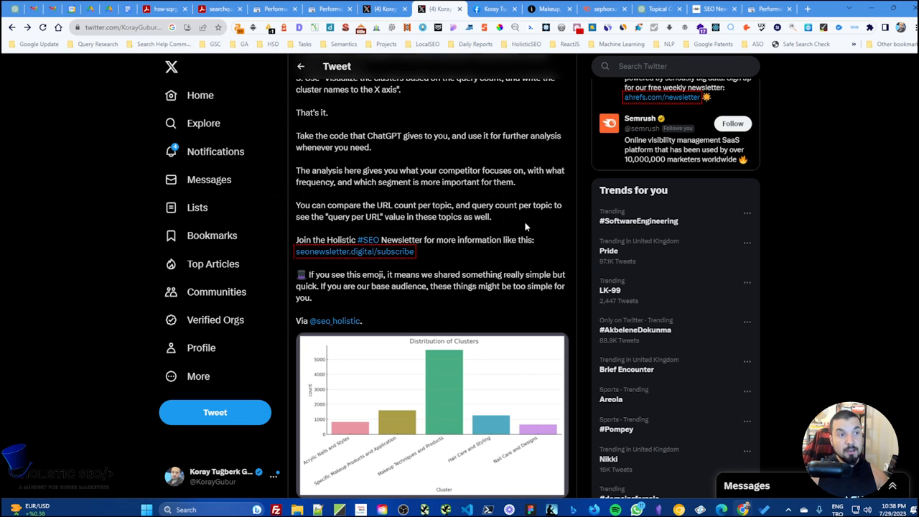
{"action": "mouse_move", "coordinate": [519, 222]}
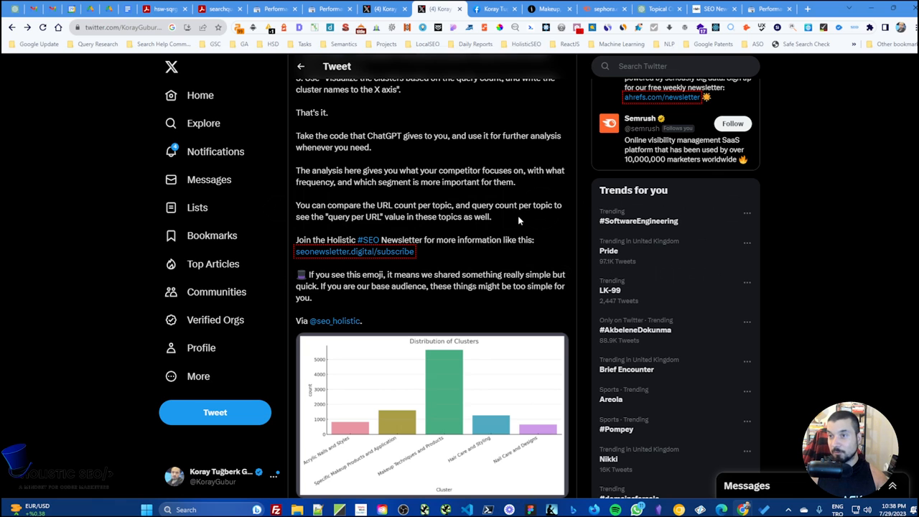
{"action": "scroll", "scroll_direction": "down", "scroll_amount": 3}
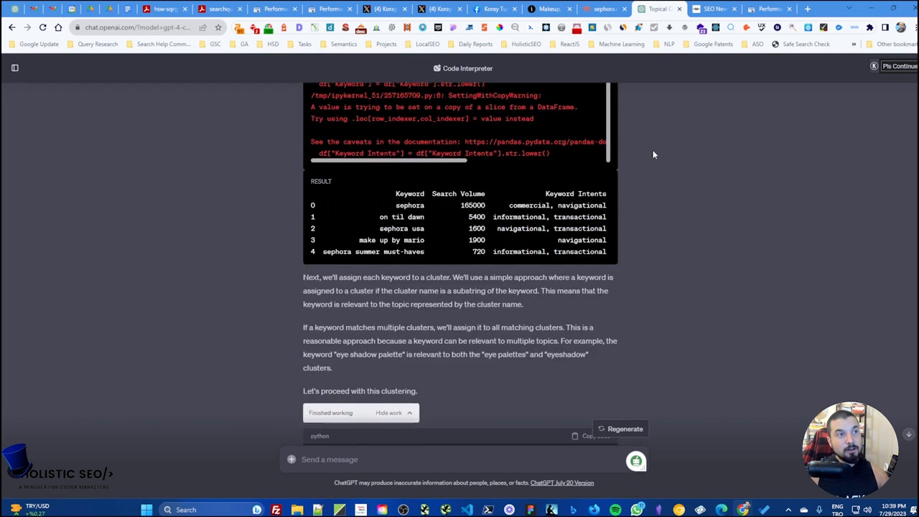
{"action": "scroll", "scroll_direction": "down", "scroll_amount": 3}
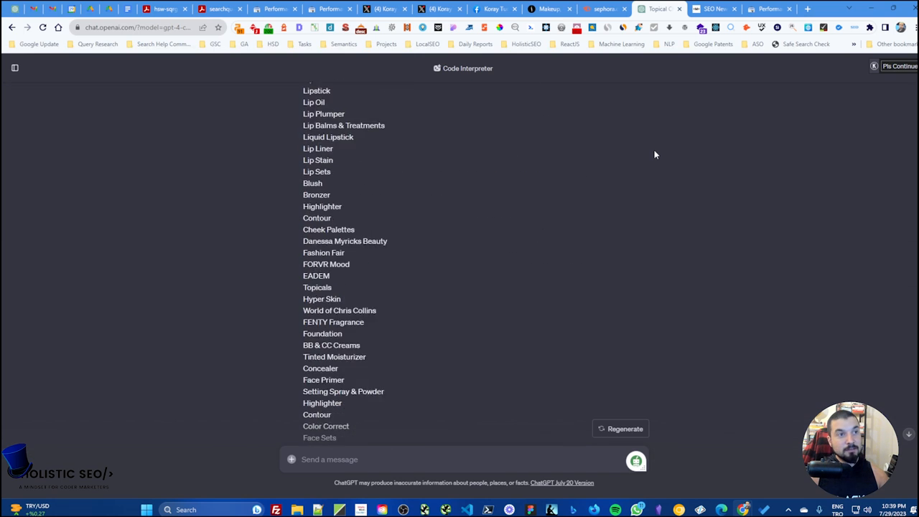
{"action": "scroll", "scroll_direction": "up", "scroll_amount": 3}
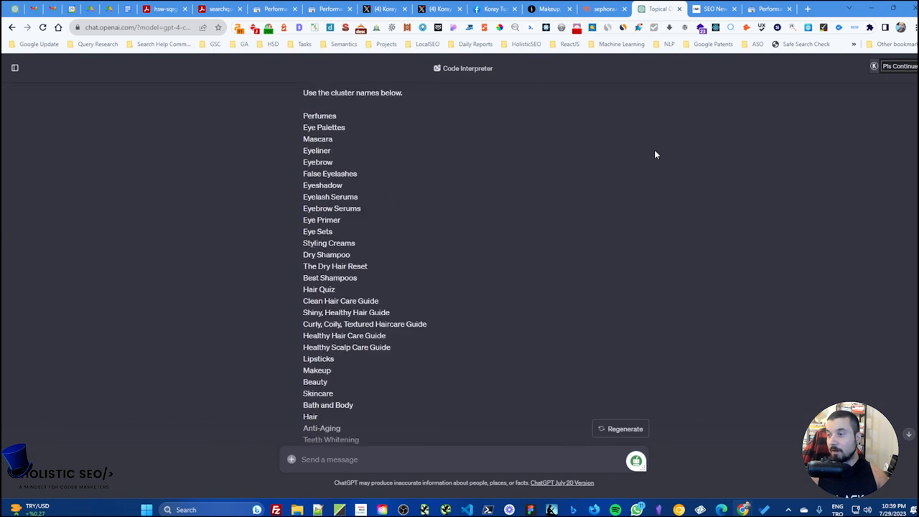
{"action": "scroll", "scroll_direction": "up", "scroll_amount": 3}
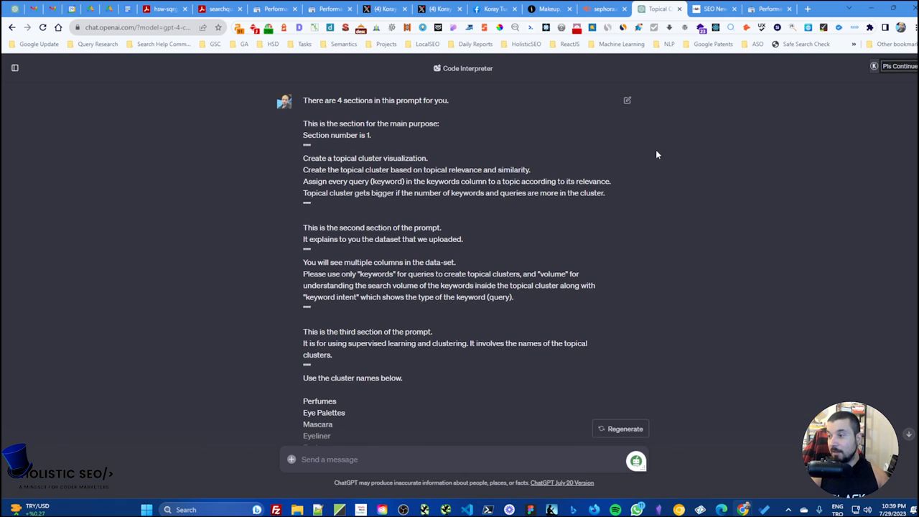
{"action": "mouse_move", "coordinate": [555, 72]}
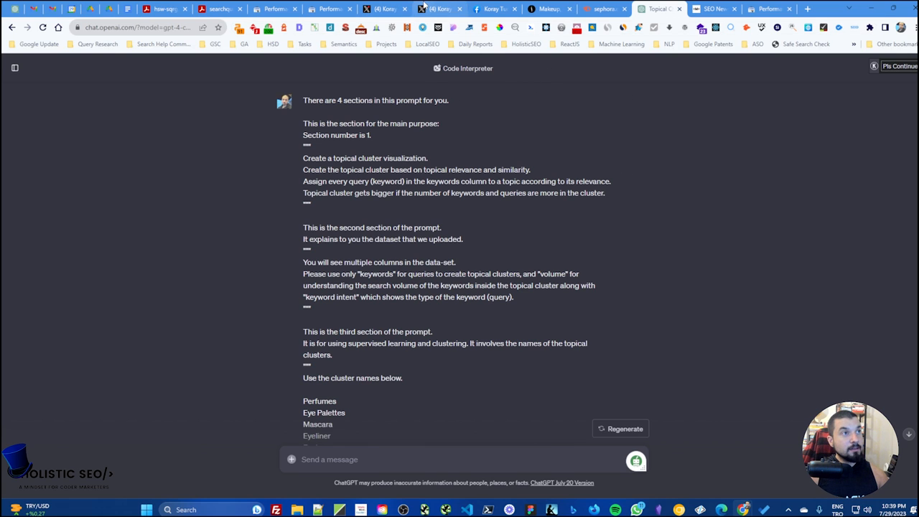
- Check step 3 in the tweet, then return to the ChatGPT conversation
{"action": "left_click", "coordinate": [438, 8]}
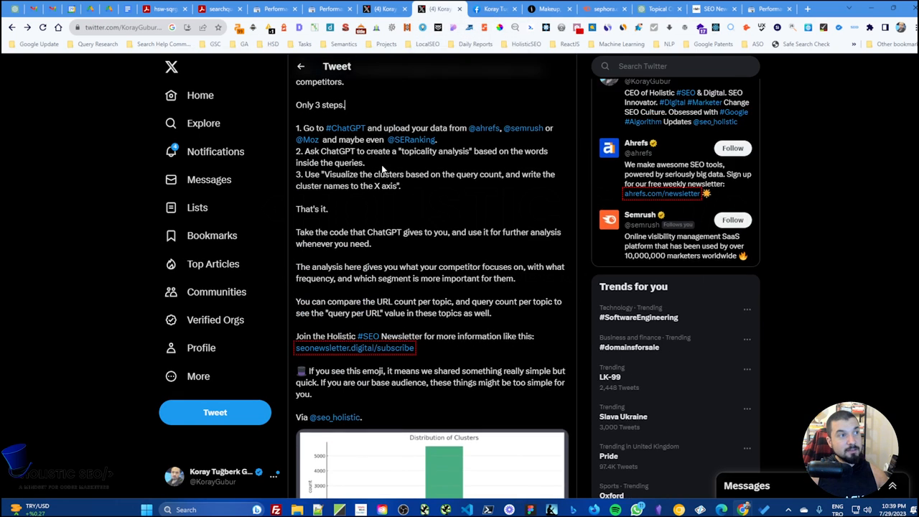
{"action": "scroll", "scroll_direction": "up", "scroll_amount": 3}
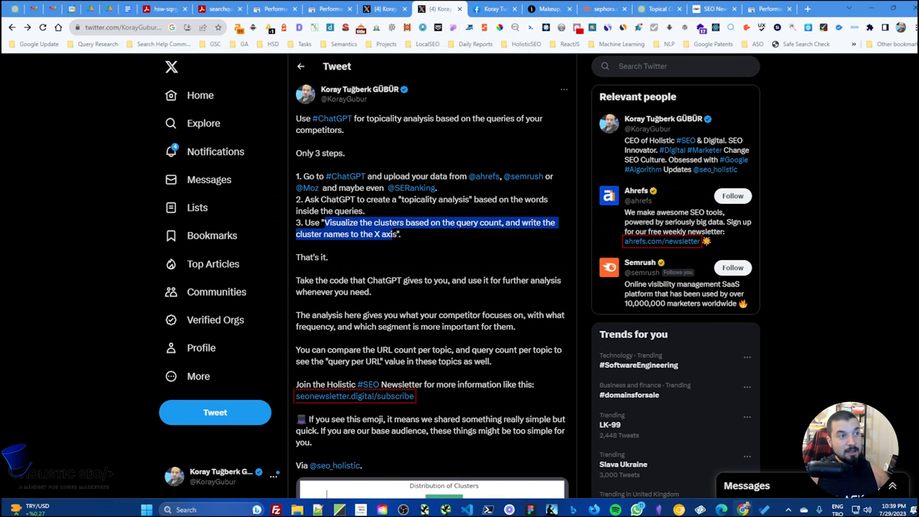
{"action": "left_click", "coordinate": [659, 8]}
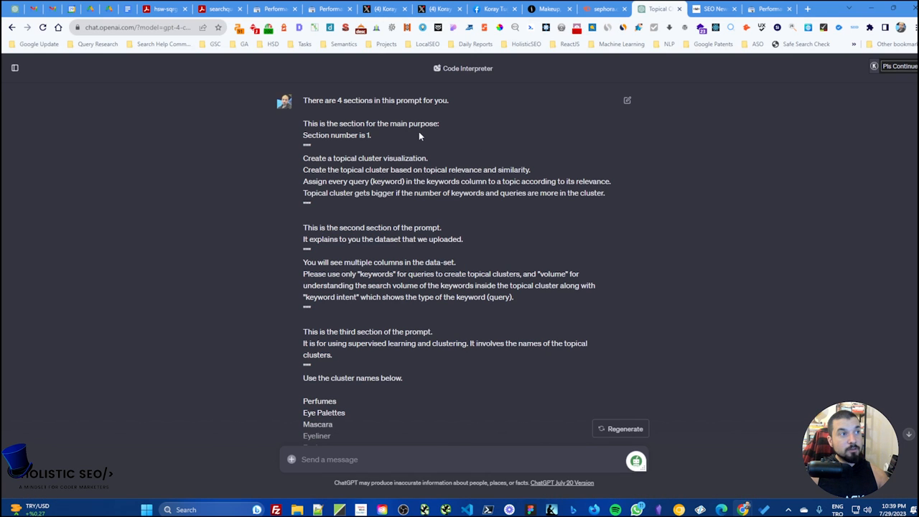
{"action": "mouse_move", "coordinate": [329, 120]}
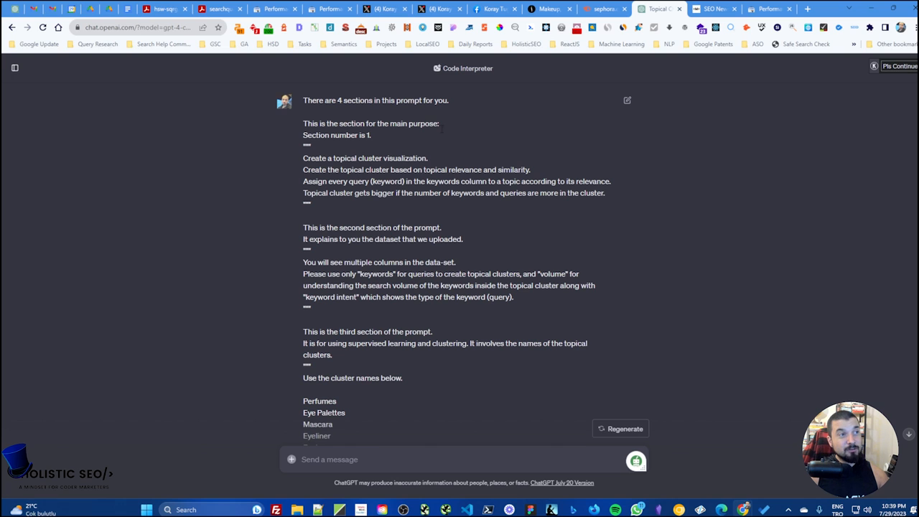
{"action": "mouse_move", "coordinate": [442, 133]}
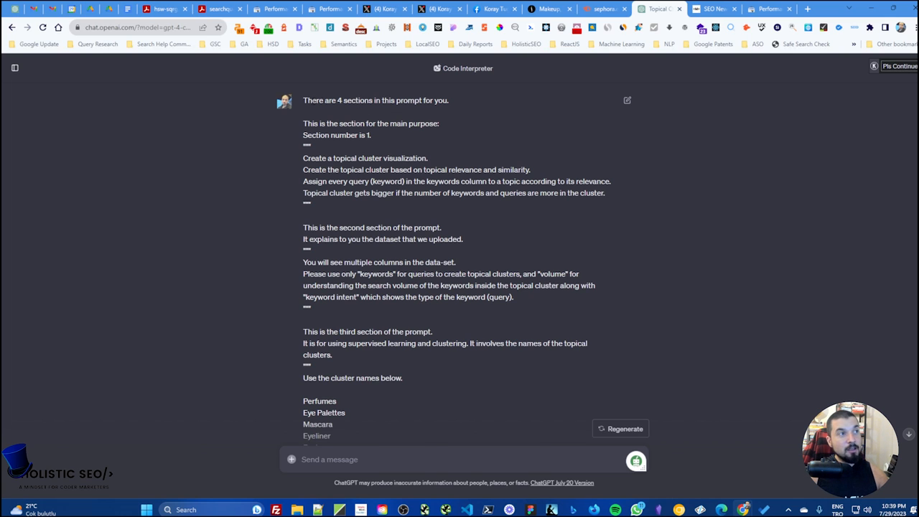
{"action": "double_click", "coordinate": [319, 101]}
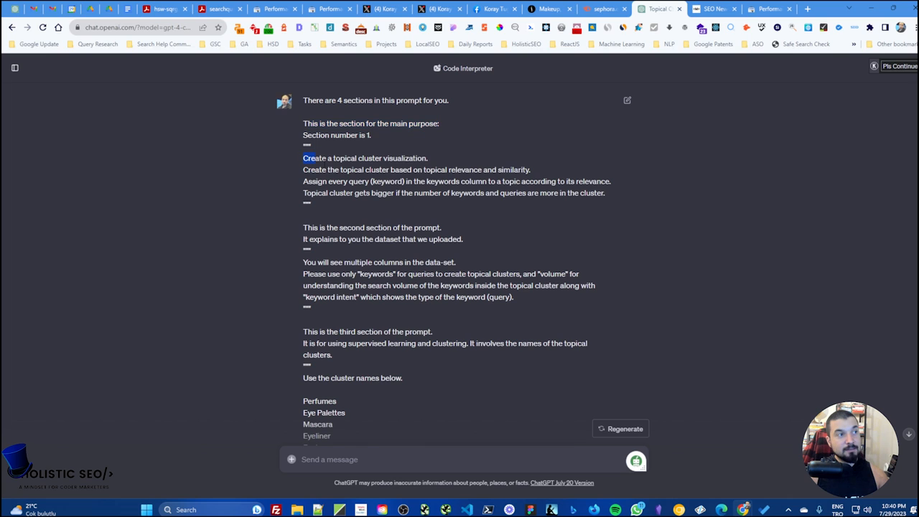
{"action": "left_click_drag", "start_coordinate": [303, 158], "coordinate": [605, 199]}
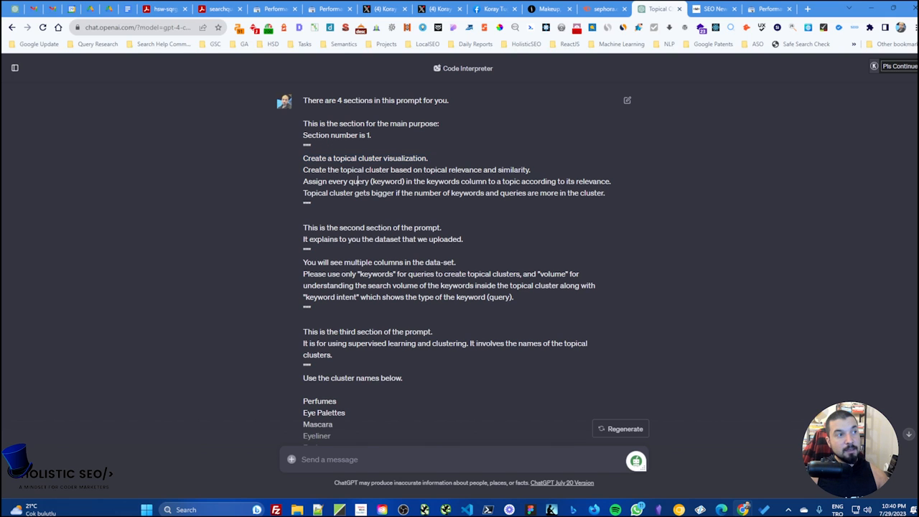
{"action": "left_click_drag", "start_coordinate": [327, 181], "coordinate": [460, 182]}
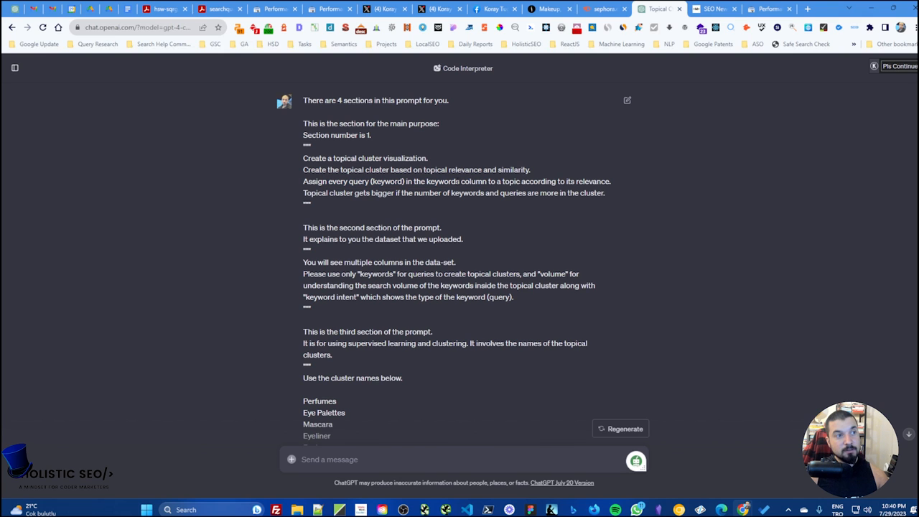
{"action": "double_click", "coordinate": [457, 181]}
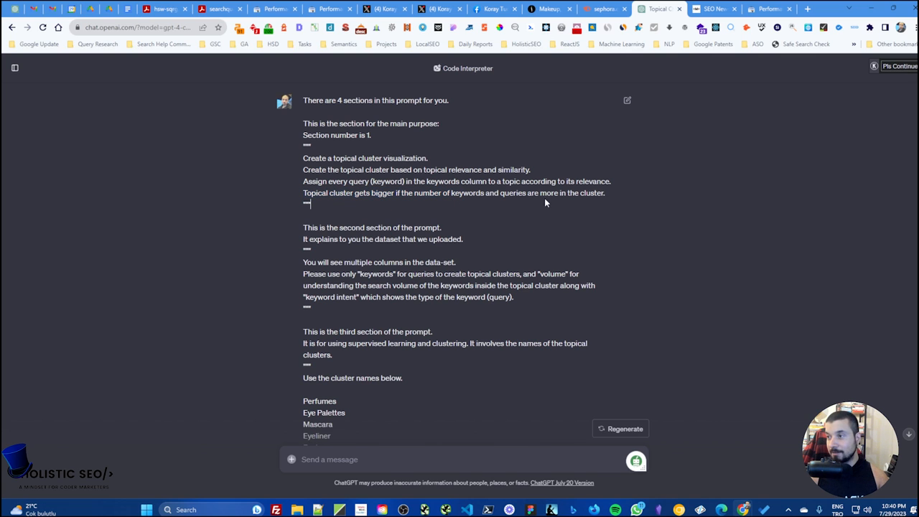
{"action": "scroll", "scroll_direction": "down", "scroll_amount": 3}
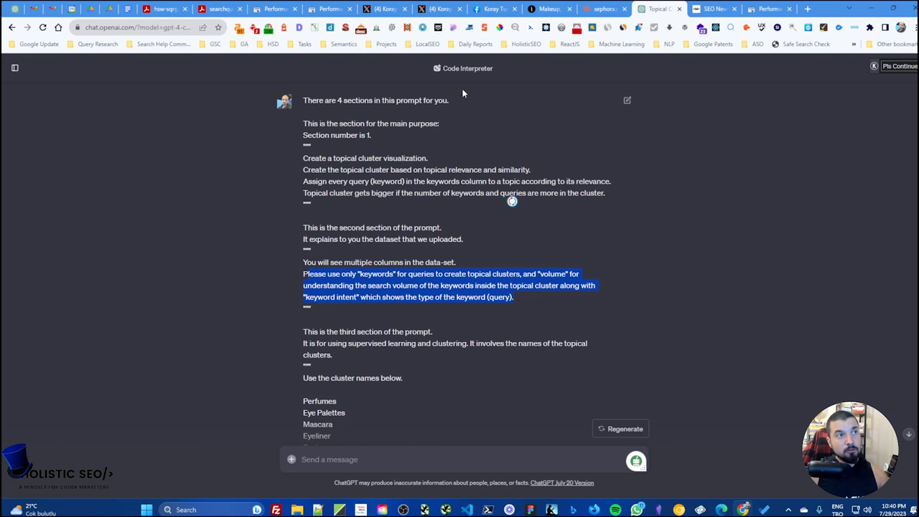
{"action": "mouse_move", "coordinate": [486, 130]}
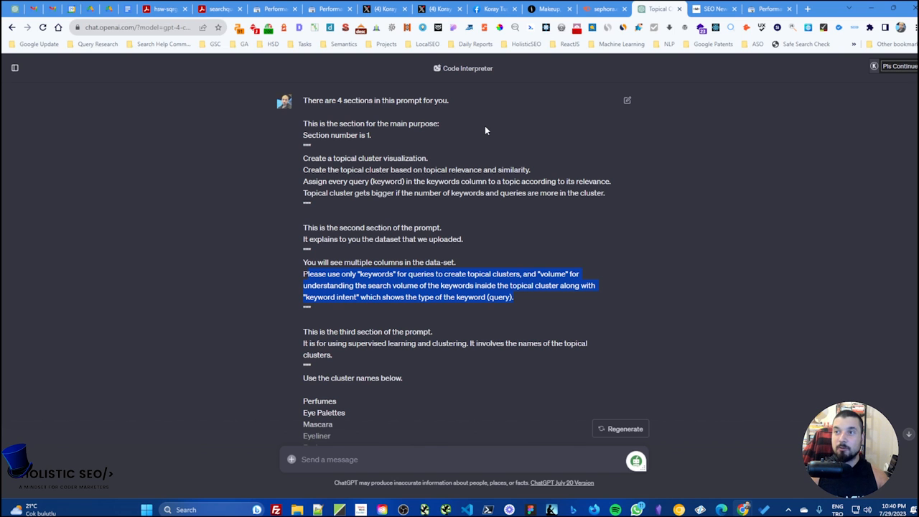
{"action": "scroll", "scroll_direction": "down", "scroll_amount": 3}
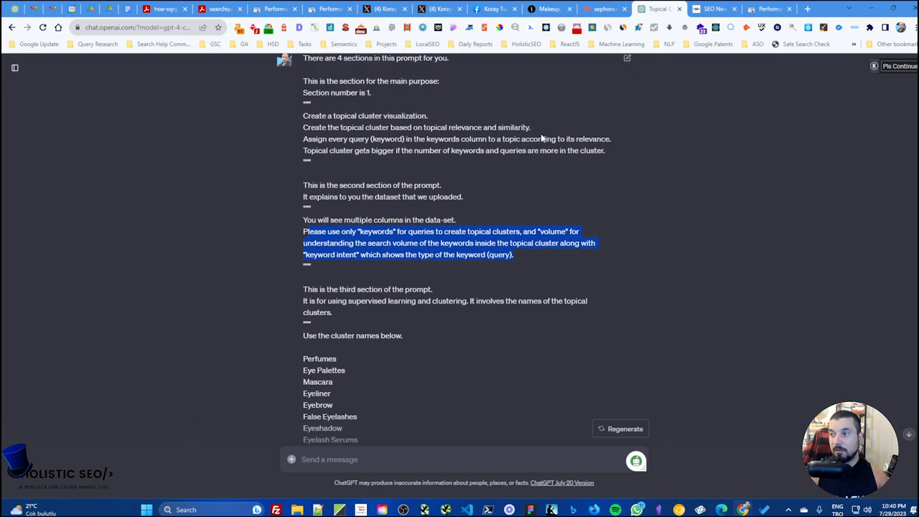
{"action": "scroll", "scroll_direction": "down", "scroll_amount": 3}
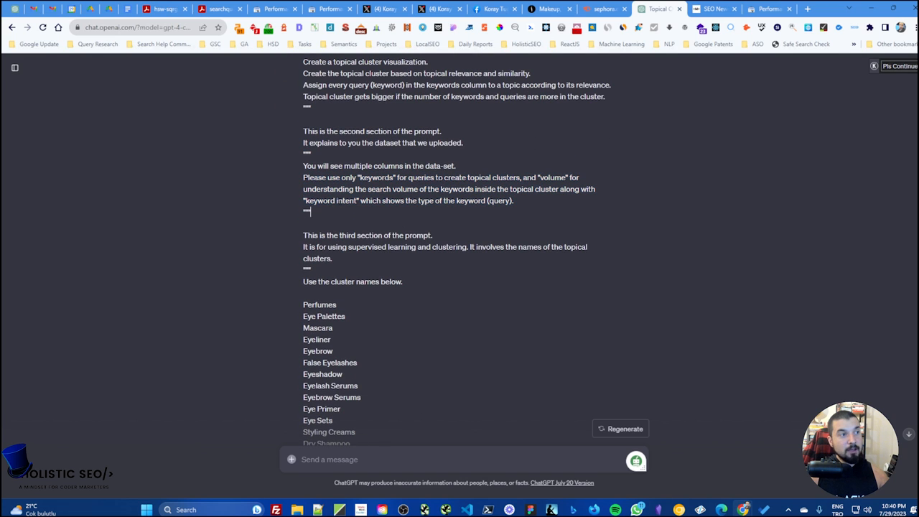
{"action": "double_click", "coordinate": [331, 201]}
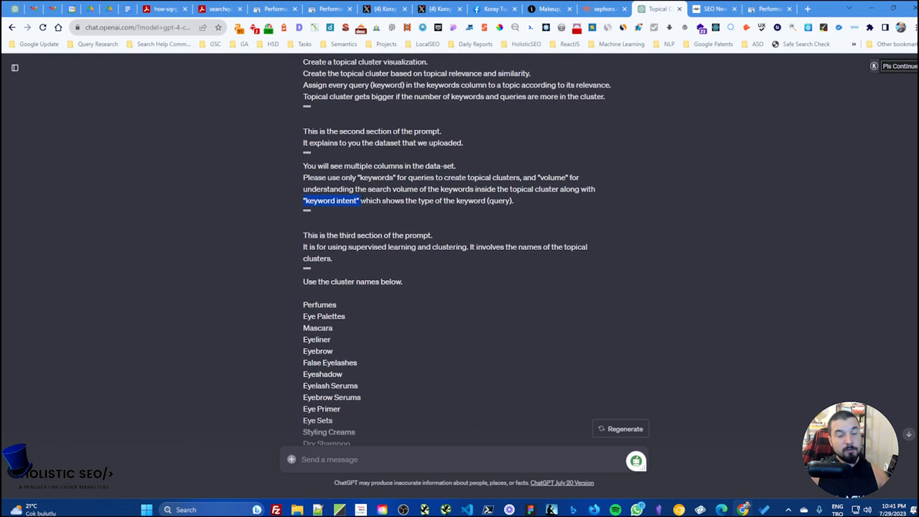
{"action": "scroll", "scroll_direction": "down", "scroll_amount": 3}
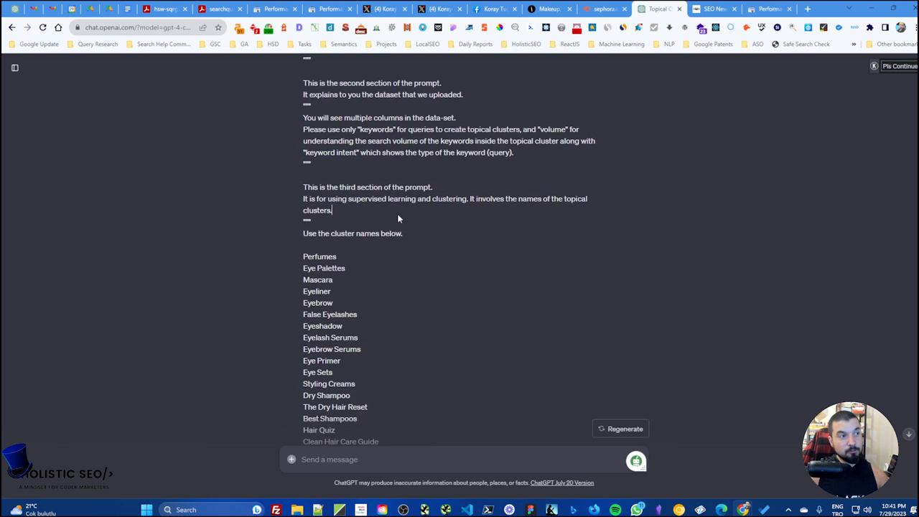
{"action": "scroll", "scroll_direction": "down", "scroll_amount": 3}
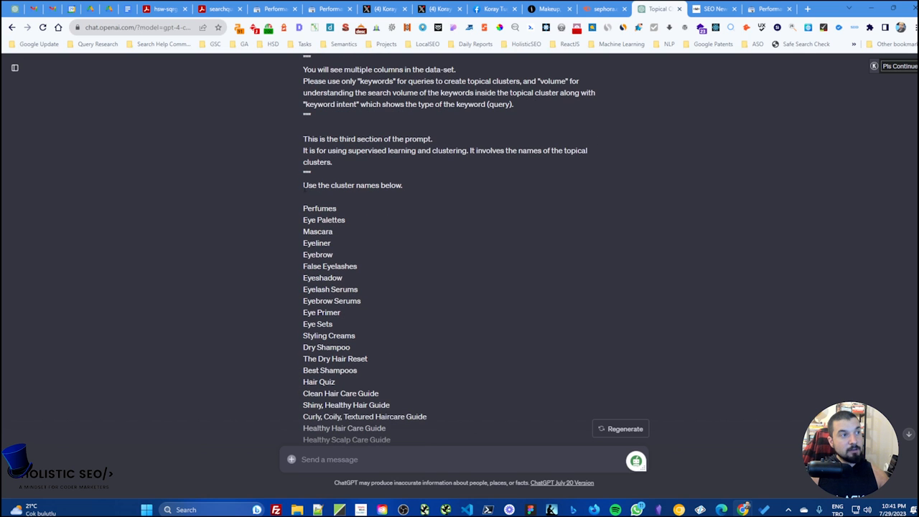
{"action": "scroll", "scroll_direction": "down", "scroll_amount": 3}
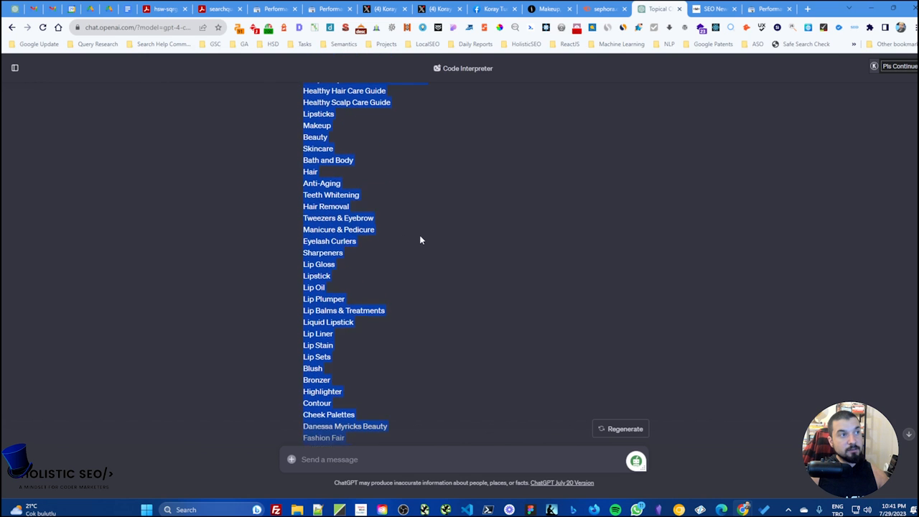
{"action": "scroll", "scroll_direction": "up", "scroll_amount": 3}
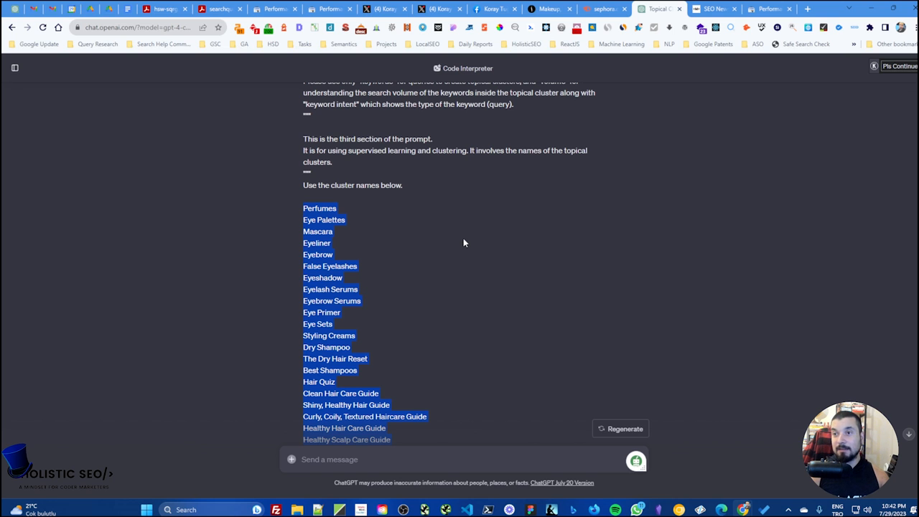
{"action": "scroll", "scroll_direction": "down", "scroll_amount": 3}
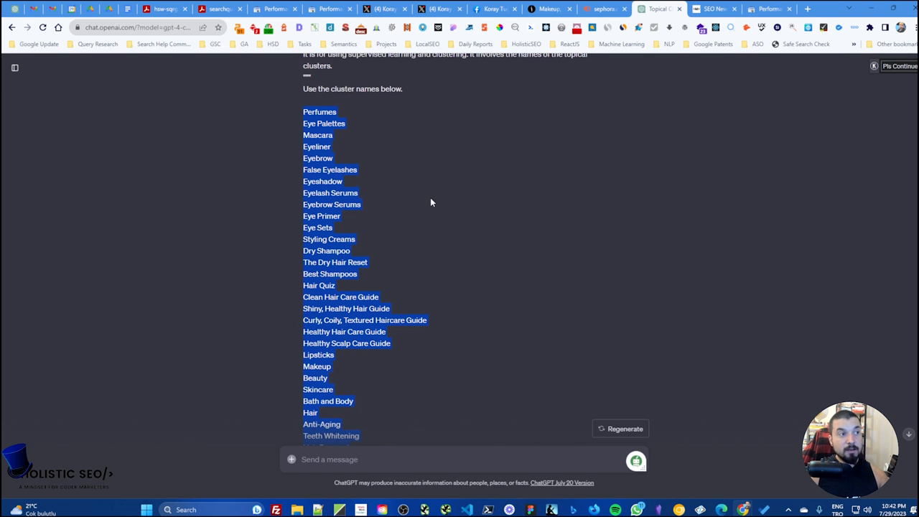
{"action": "mouse_move", "coordinate": [447, 196]}
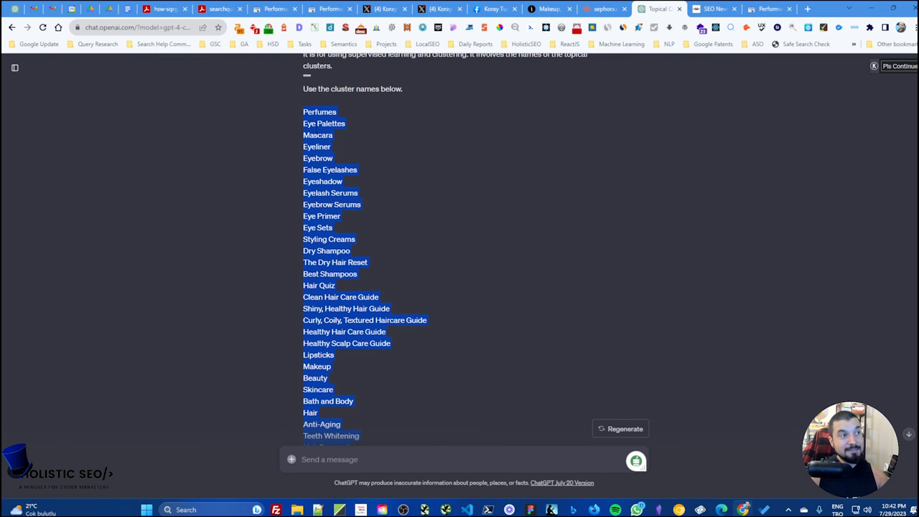
{"action": "scroll", "scroll_direction": "down", "scroll_amount": 3}
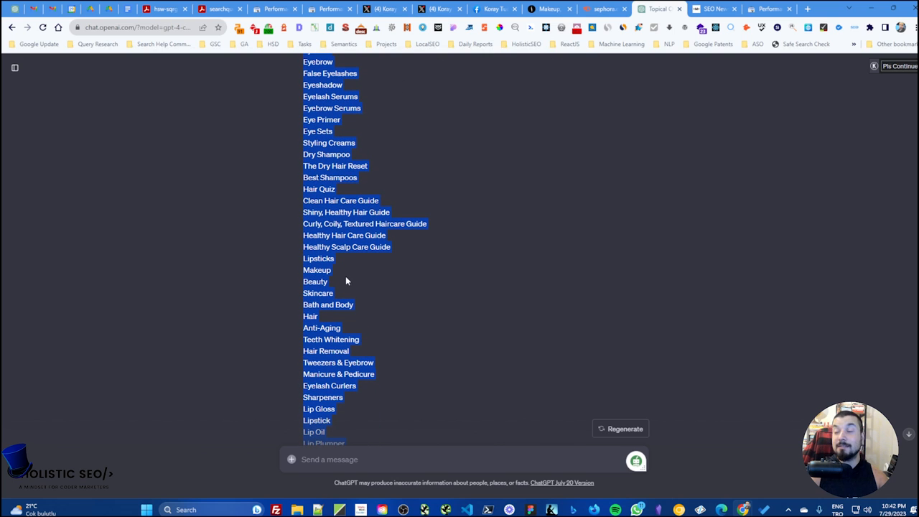
{"action": "mouse_move", "coordinate": [431, 270]}
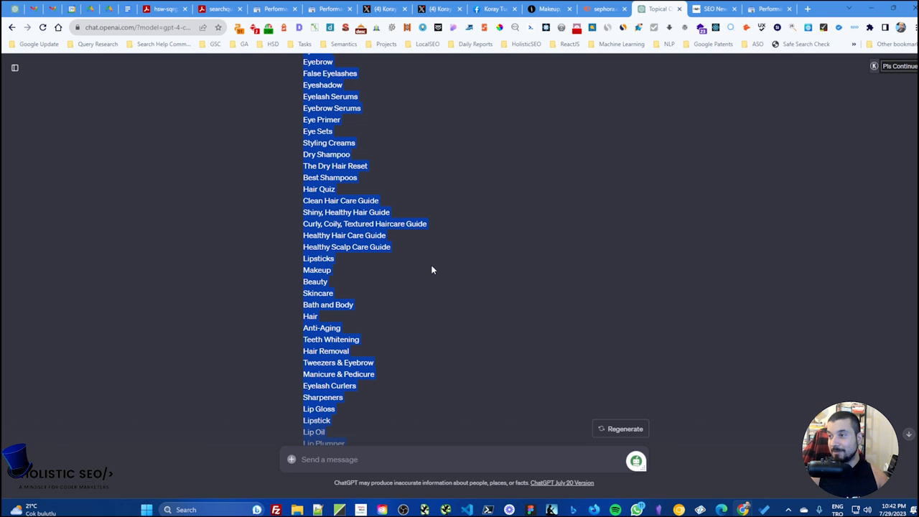
{"action": "scroll", "scroll_direction": "up", "scroll_amount": 3}
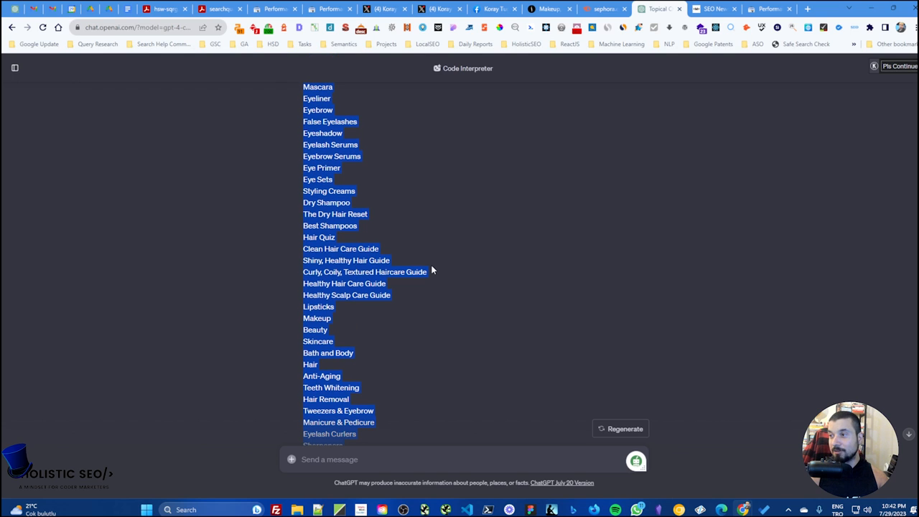
{"action": "mouse_move", "coordinate": [460, 260]}
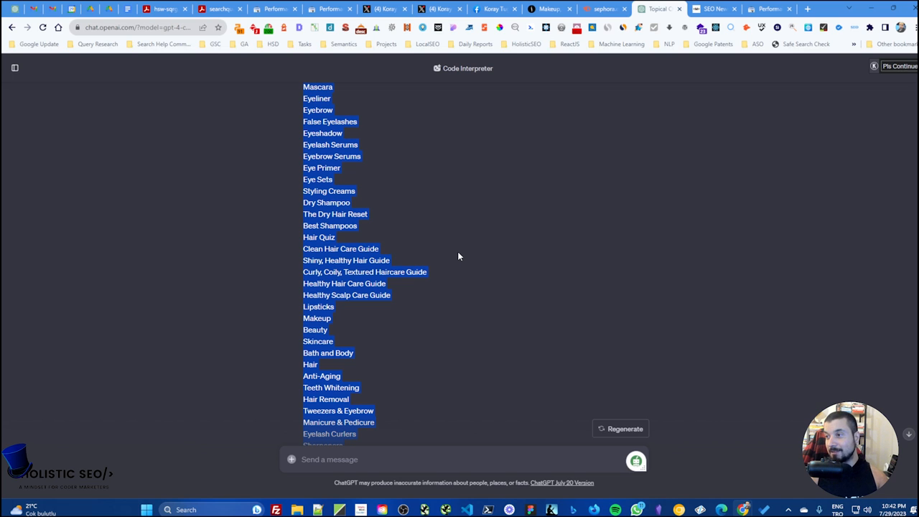
{"action": "mouse_move", "coordinate": [472, 253]}
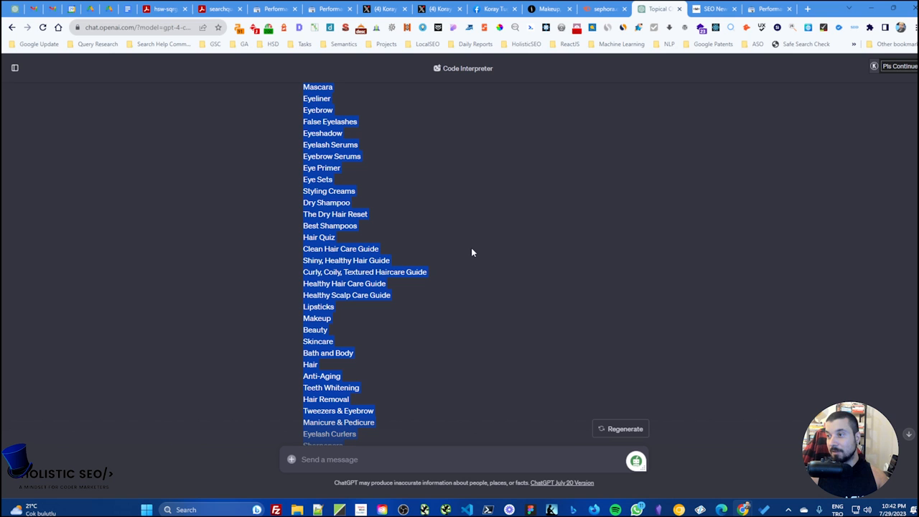
{"action": "scroll", "scroll_direction": "up", "scroll_amount": 3}
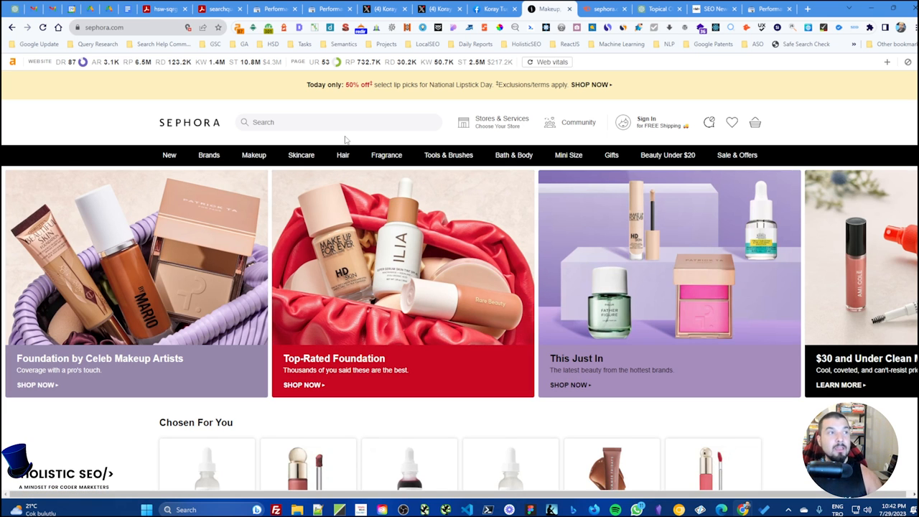
{"action": "mouse_move", "coordinate": [301, 155]}
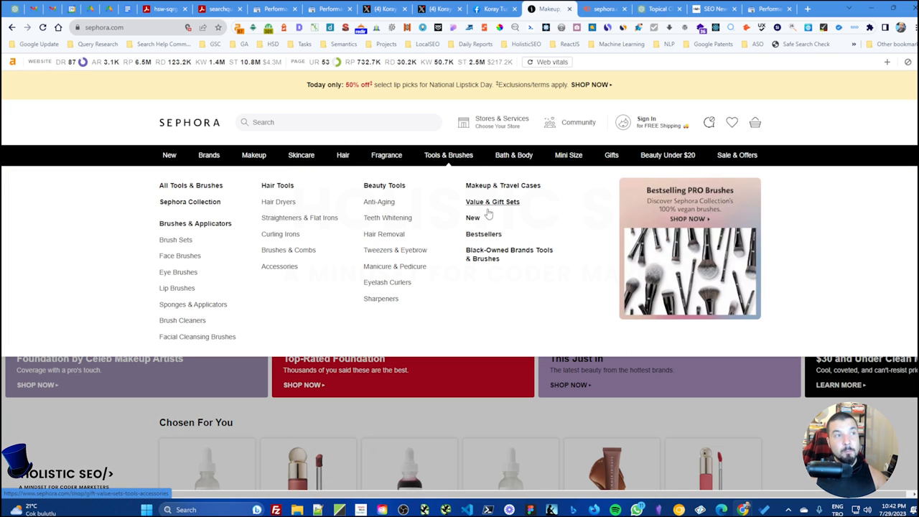
{"action": "mouse_move", "coordinate": [388, 218]}
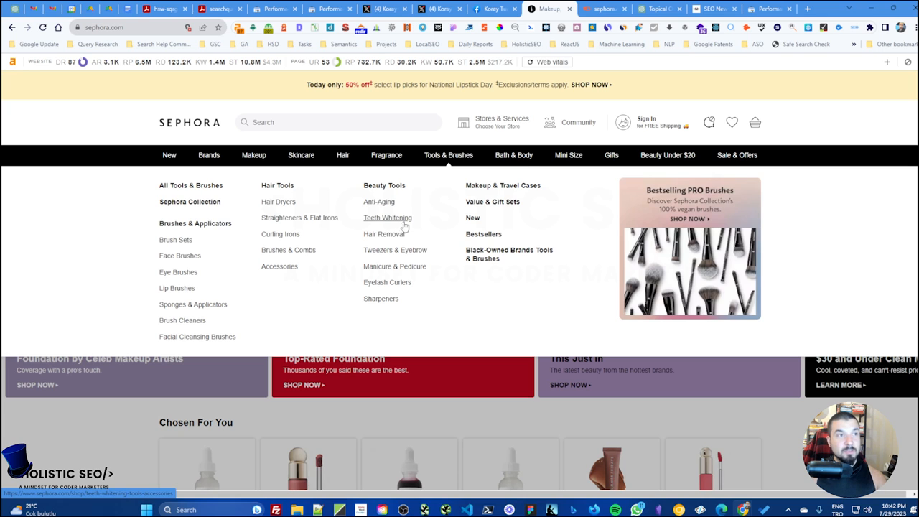
{"action": "mouse_move", "coordinate": [514, 156]}
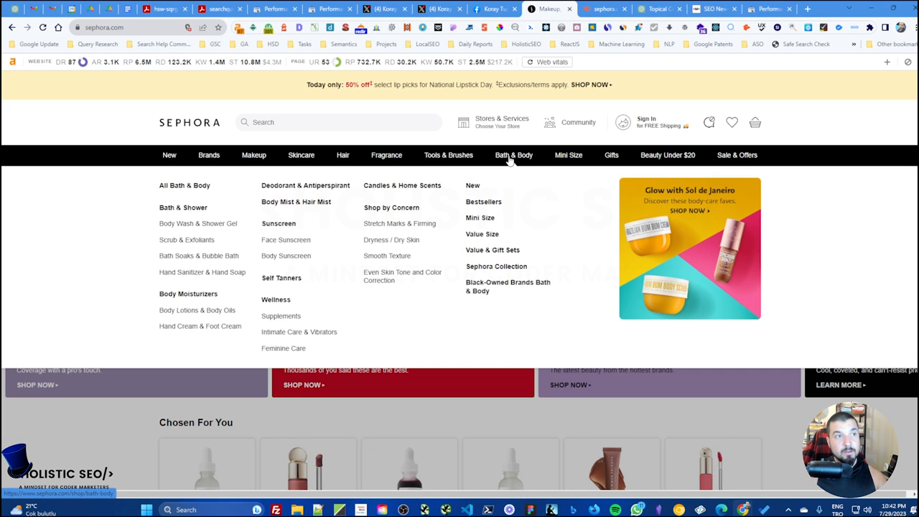
{"action": "mouse_move", "coordinate": [449, 155]}
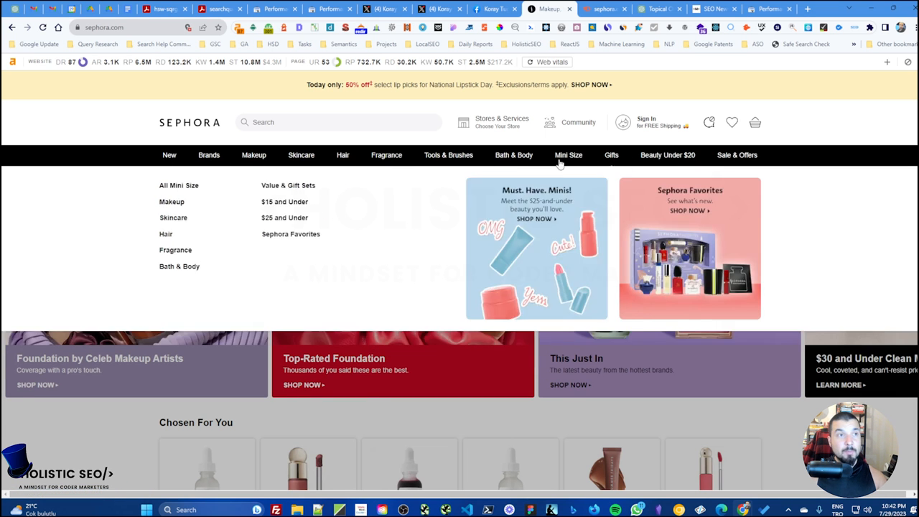
{"action": "mouse_move", "coordinate": [448, 156]}
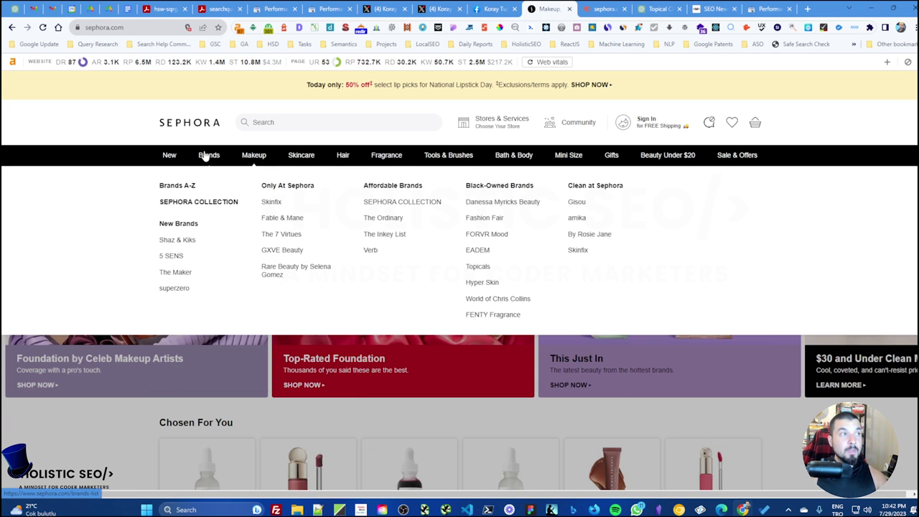
{"action": "mouse_move", "coordinate": [194, 207]}
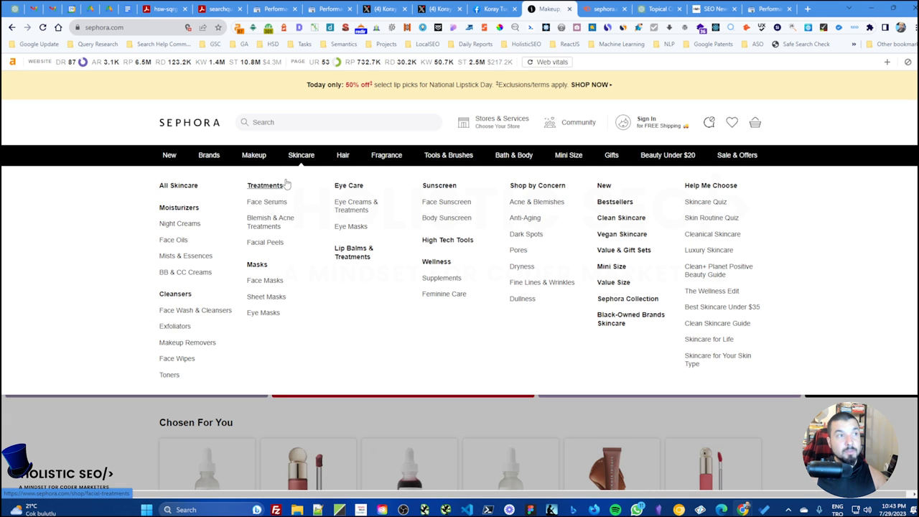
{"action": "mouse_move", "coordinate": [537, 201]}
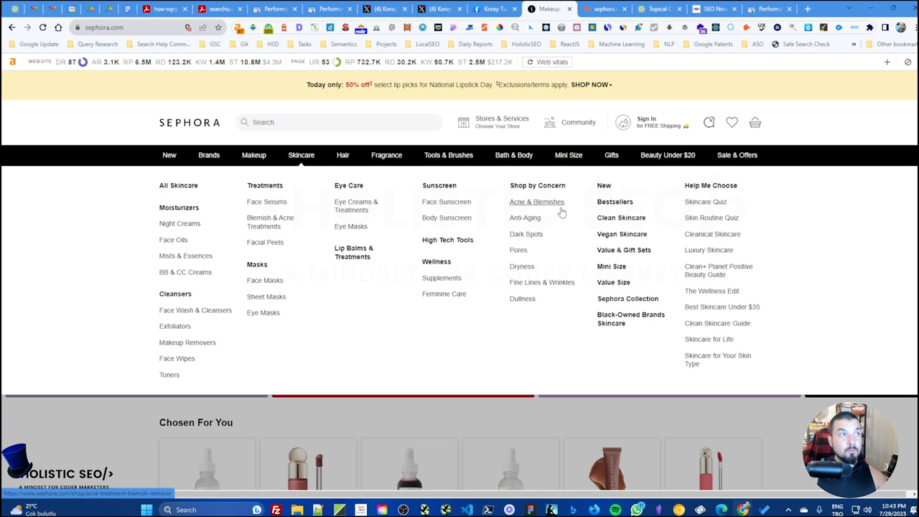
{"action": "mouse_move", "coordinate": [270, 221]}
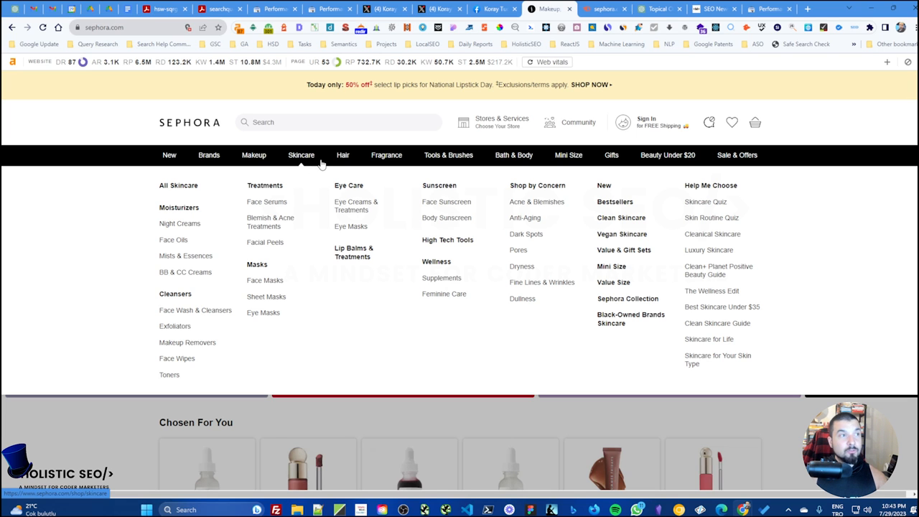
{"action": "mouse_move", "coordinate": [309, 159]}
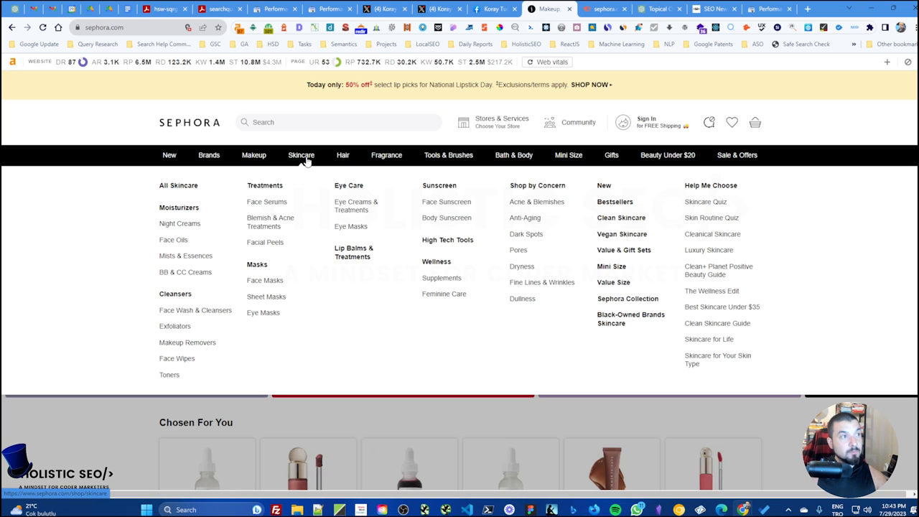
{"action": "mouse_move", "coordinate": [267, 202]}
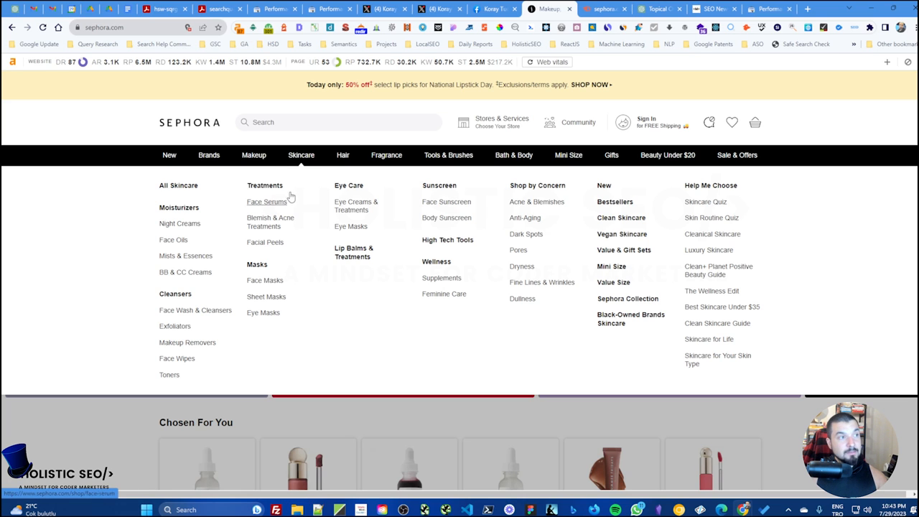
{"action": "mouse_move", "coordinate": [517, 250]}
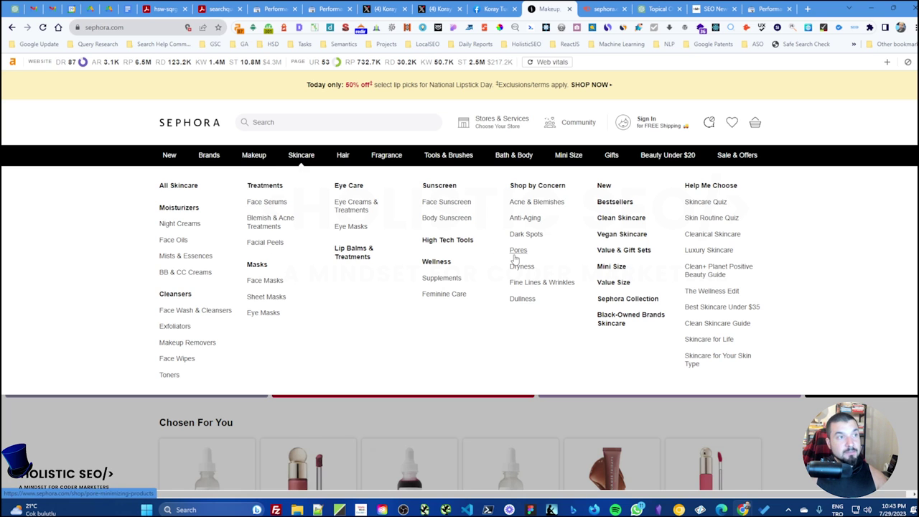
{"action": "mouse_move", "coordinate": [351, 184]}
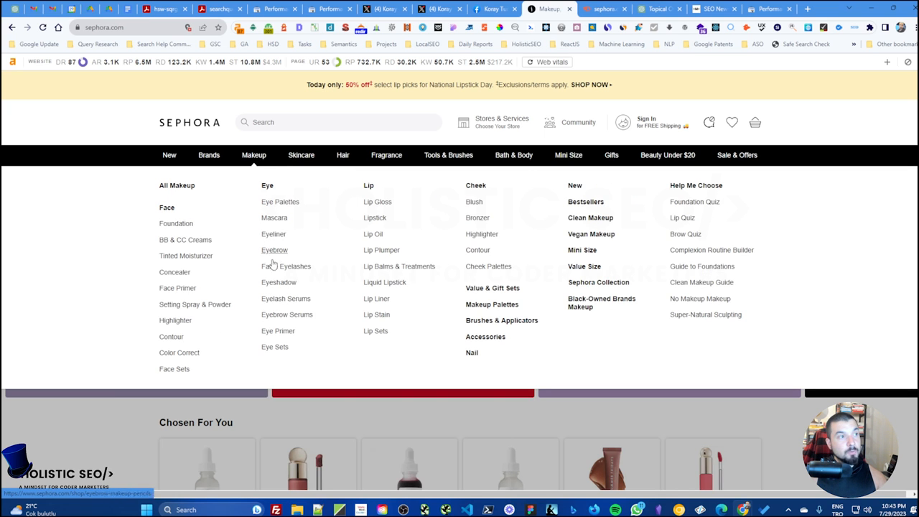
{"action": "mouse_move", "coordinate": [493, 288]}
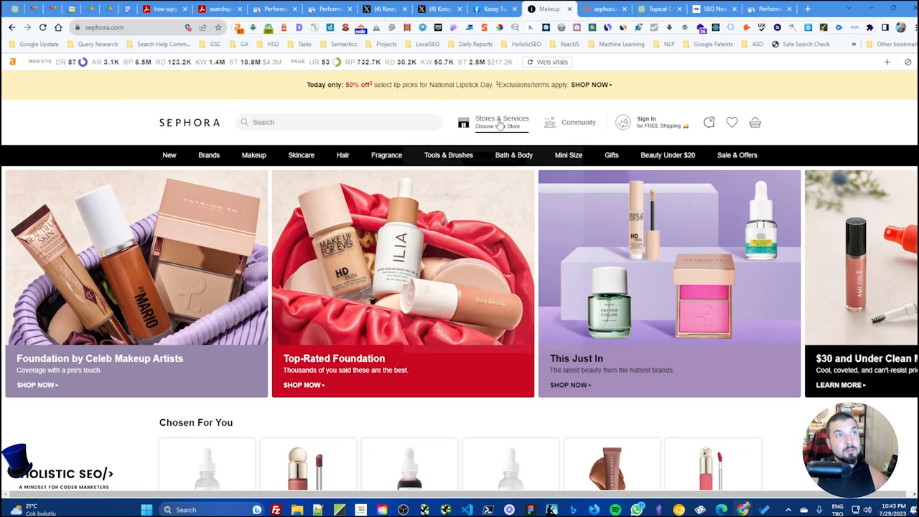
{"action": "mouse_move", "coordinate": [425, 114]}
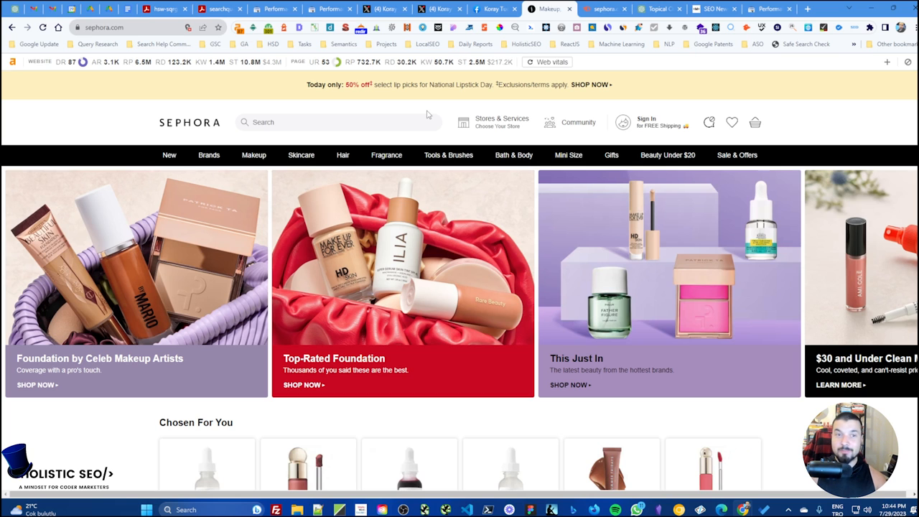
{"action": "mouse_move", "coordinate": [427, 115]}
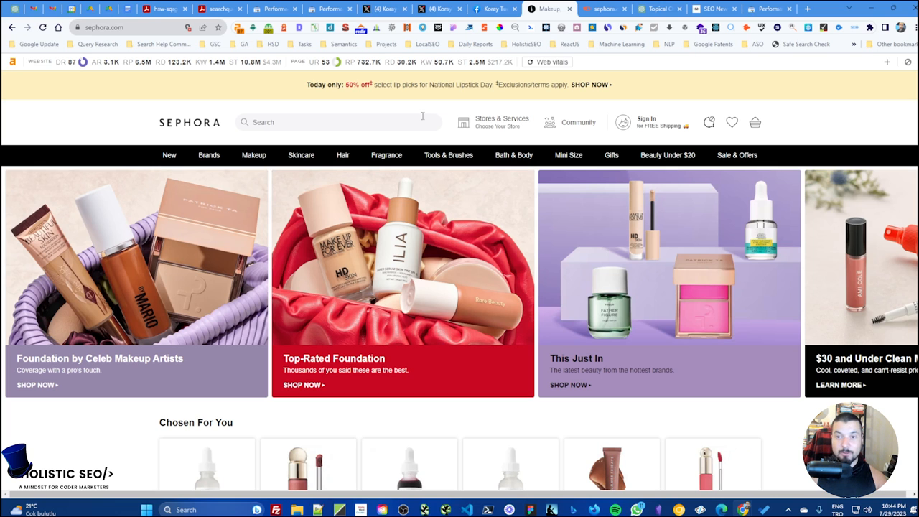
{"action": "mouse_move", "coordinate": [372, 115]}
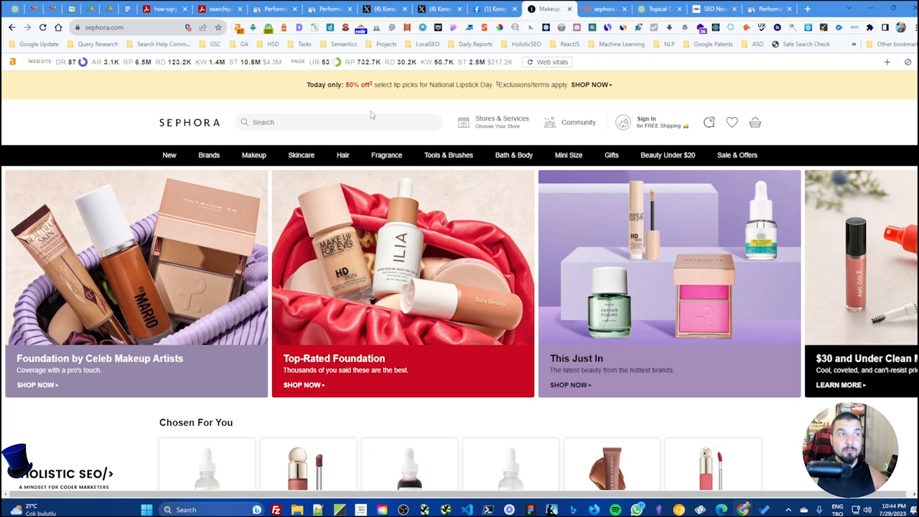
{"action": "mouse_move", "coordinate": [412, 108]}
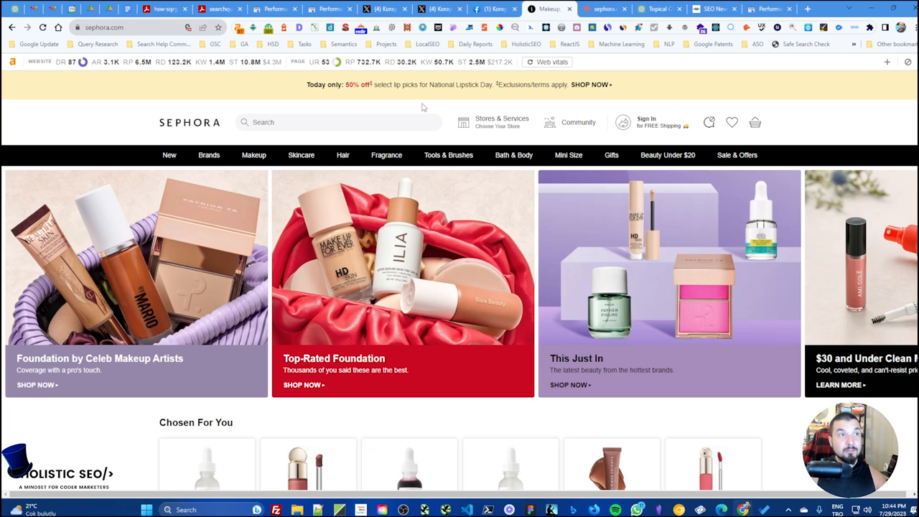
{"action": "mouse_move", "coordinate": [434, 106]}
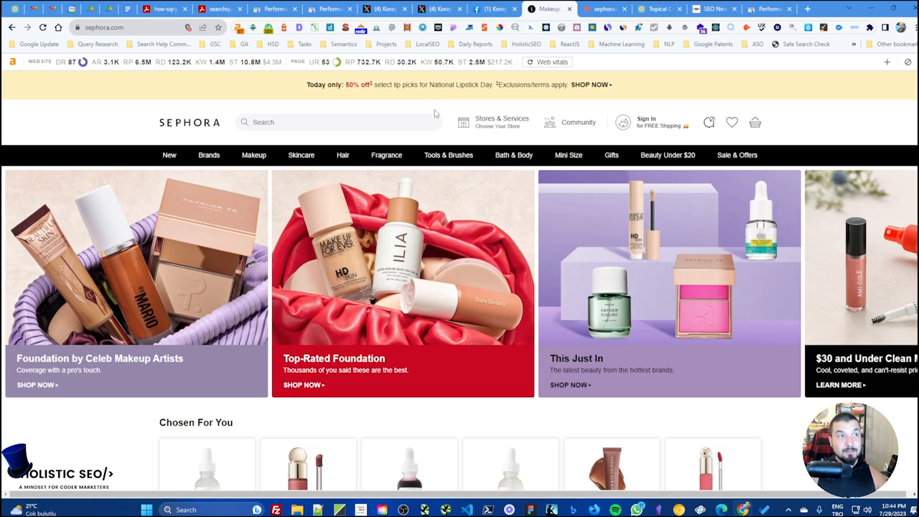
{"action": "mouse_move", "coordinate": [449, 106]}
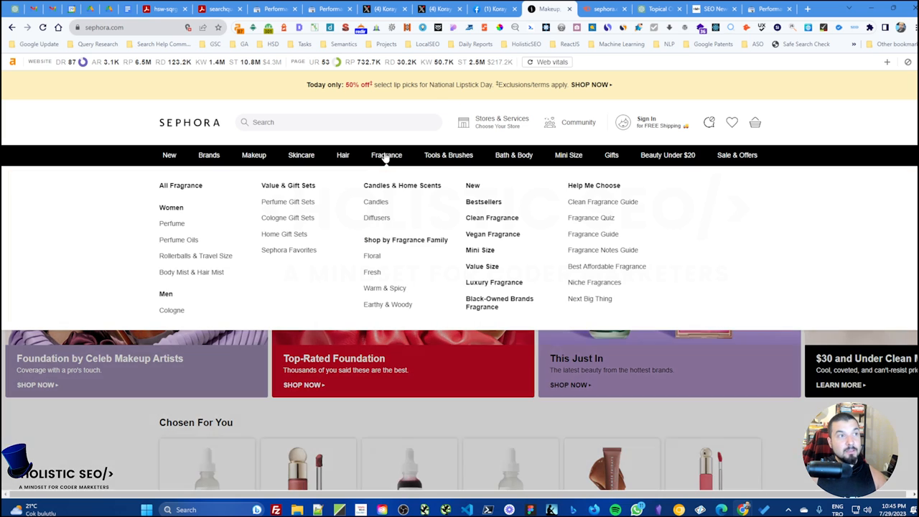
{"action": "mouse_move", "coordinate": [377, 218]}
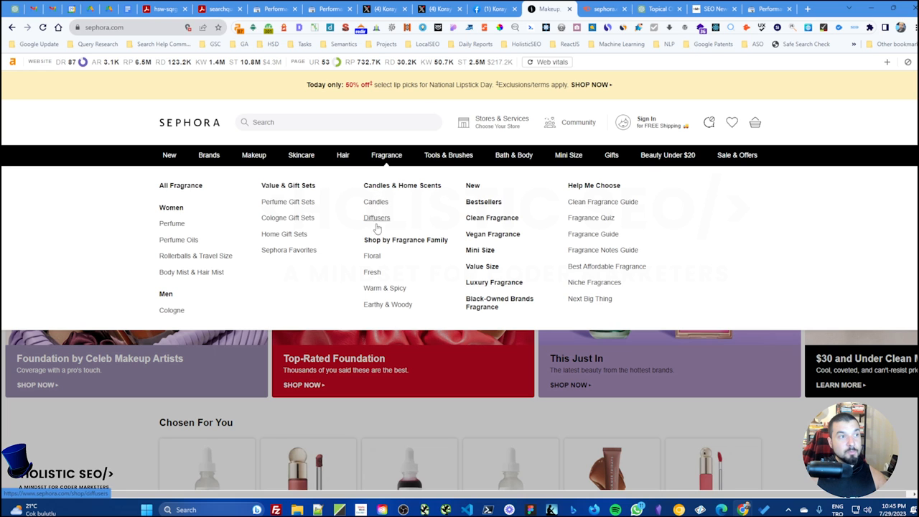
{"action": "mouse_move", "coordinate": [287, 217]}
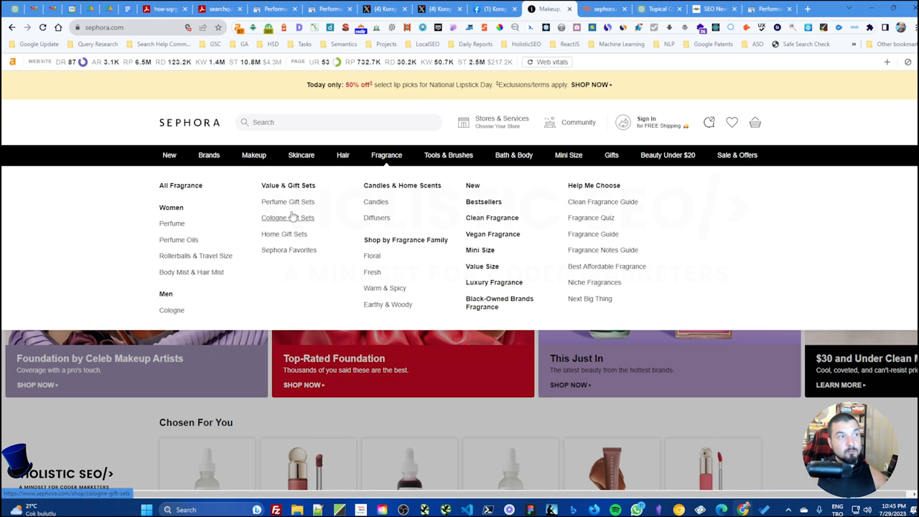
{"action": "mouse_move", "coordinate": [288, 250]}
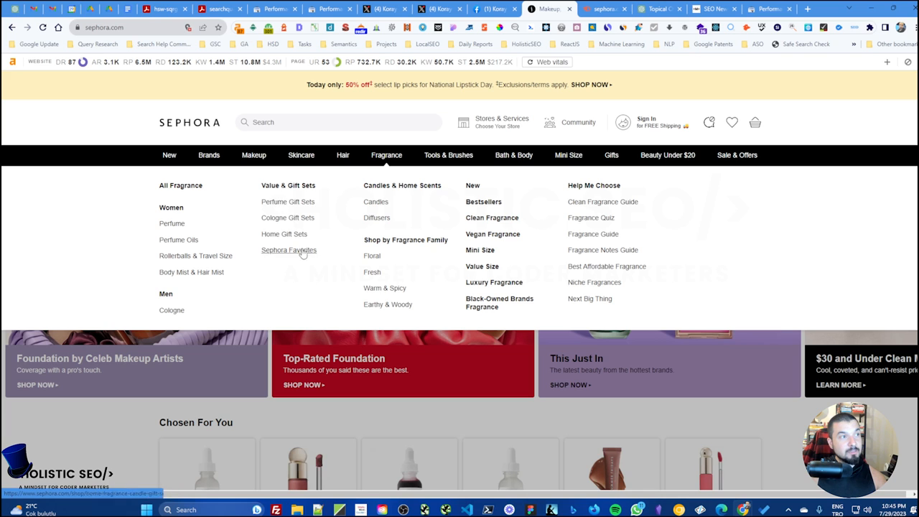
{"action": "mouse_move", "coordinate": [603, 250]}
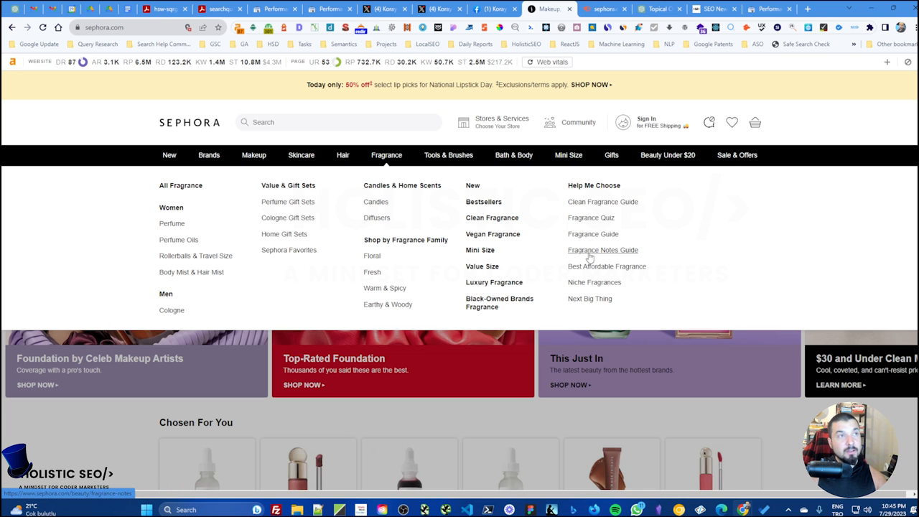
{"action": "mouse_move", "coordinate": [560, 250]}
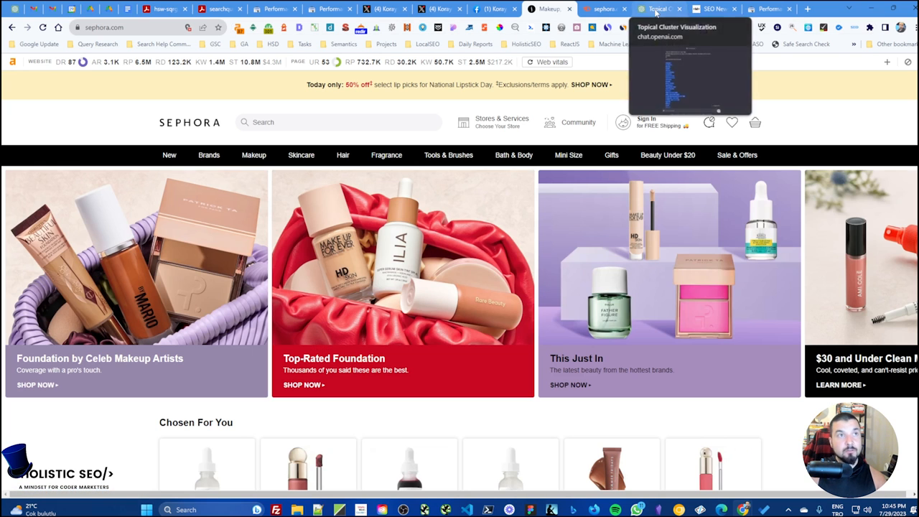
- Switch to the Semrush organic keywords report for sephora.com with 1.1M ranking keywords
{"action": "left_click", "coordinate": [603, 9]}
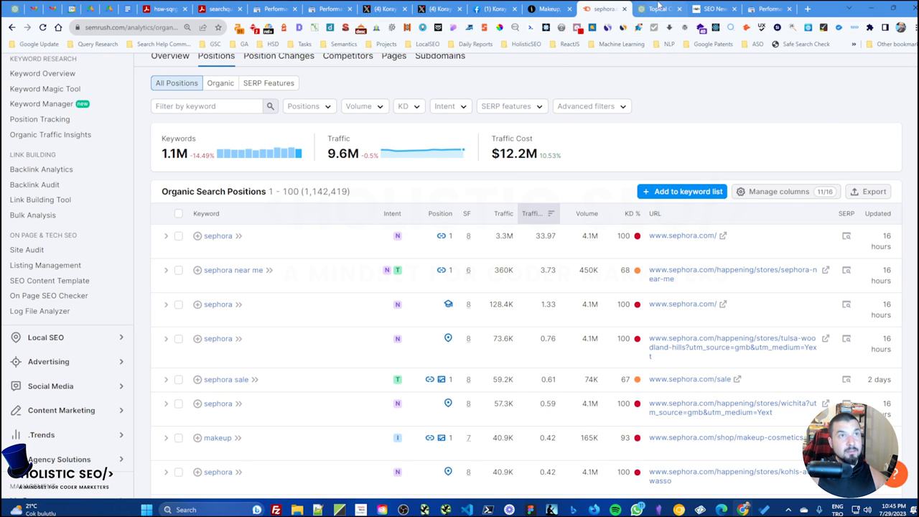
{"action": "mouse_move", "coordinate": [658, 9]}
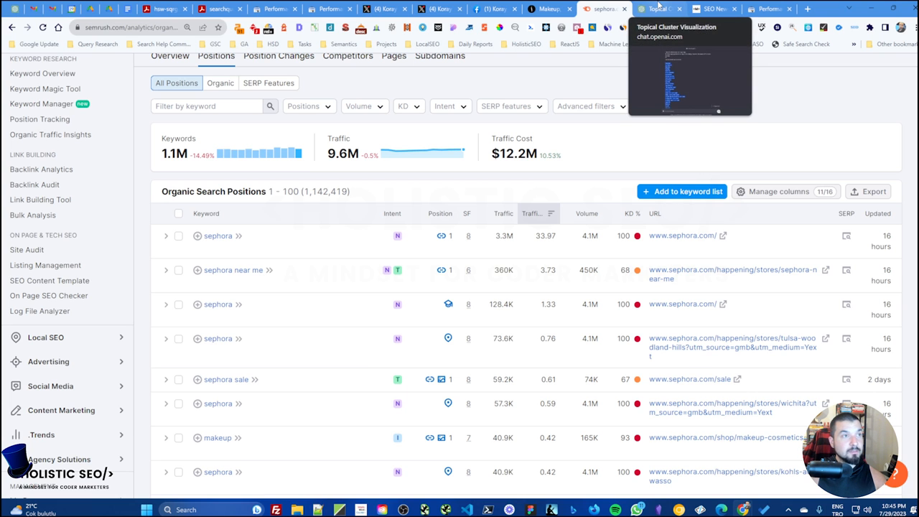
- Review the prompt's fourth section on plot structure in the Topical Cluster Visualization chat
{"action": "left_click", "coordinate": [658, 9]}
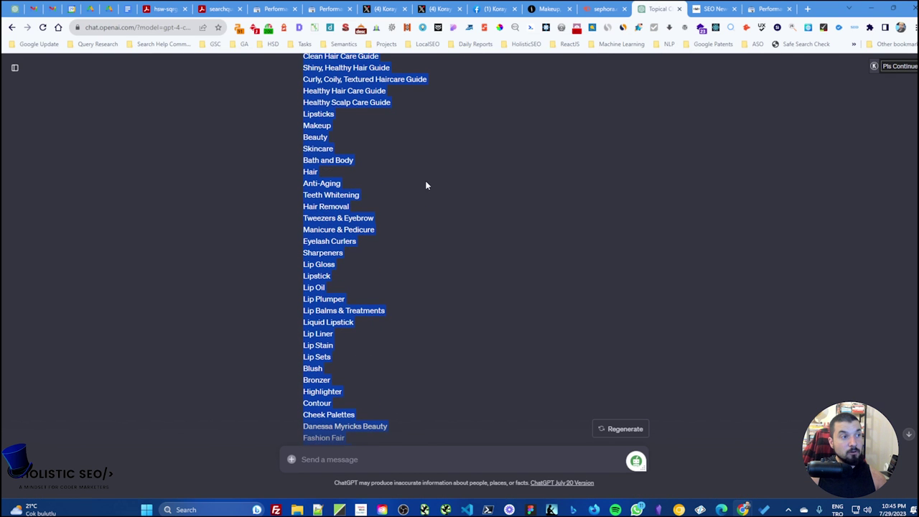
{"action": "scroll", "scroll_direction": "down", "scroll_amount": 3}
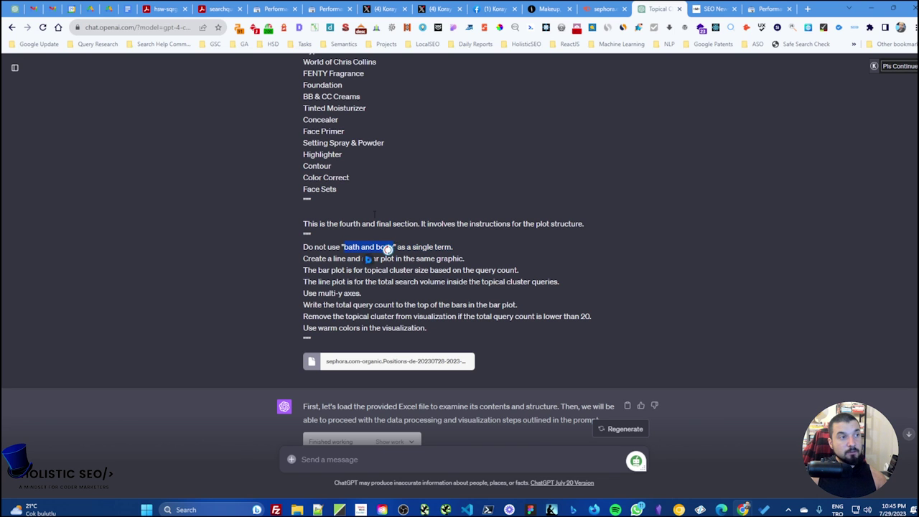
{"action": "scroll", "scroll_direction": "up", "scroll_amount": 3}
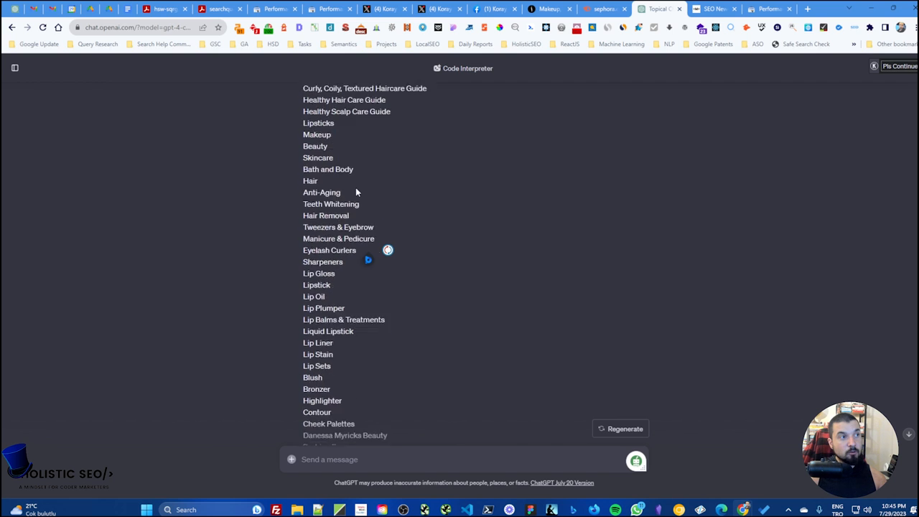
{"action": "scroll", "scroll_direction": "down", "scroll_amount": 3}
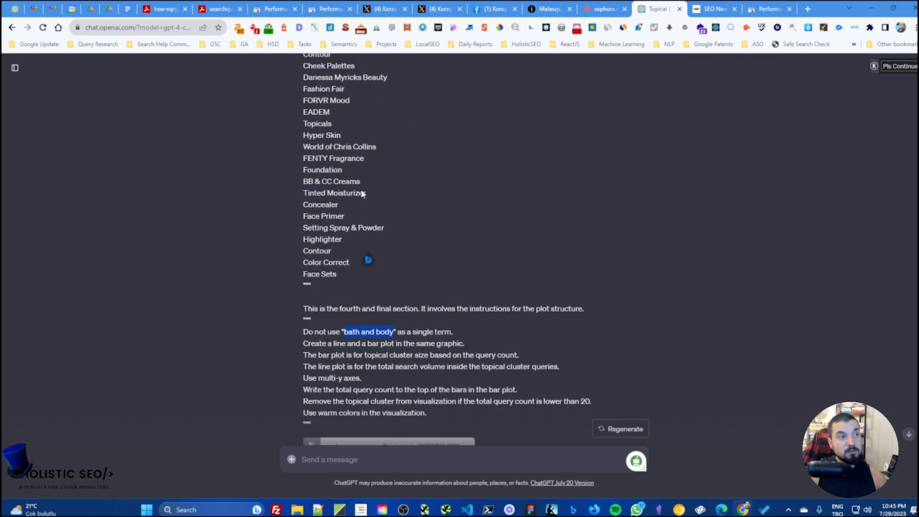
{"action": "scroll", "scroll_direction": "down", "scroll_amount": 3}
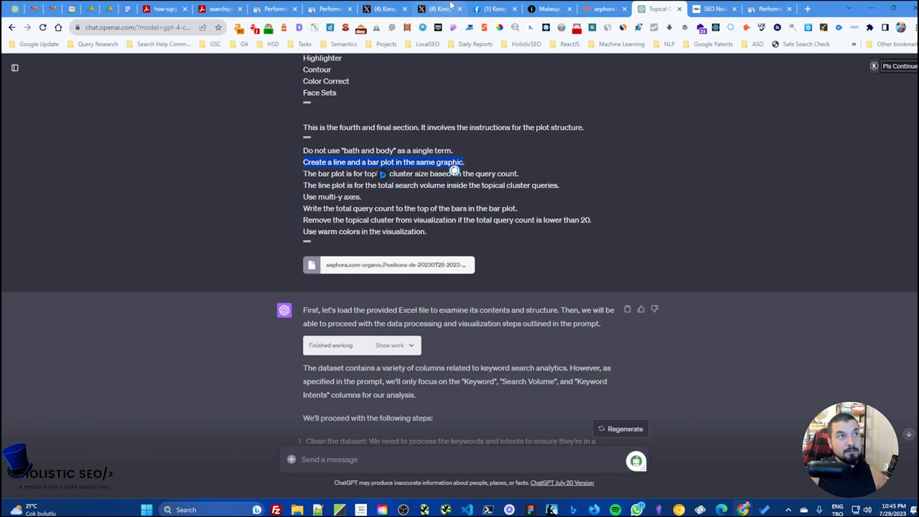
{"action": "left_click", "coordinate": [441, 8]}
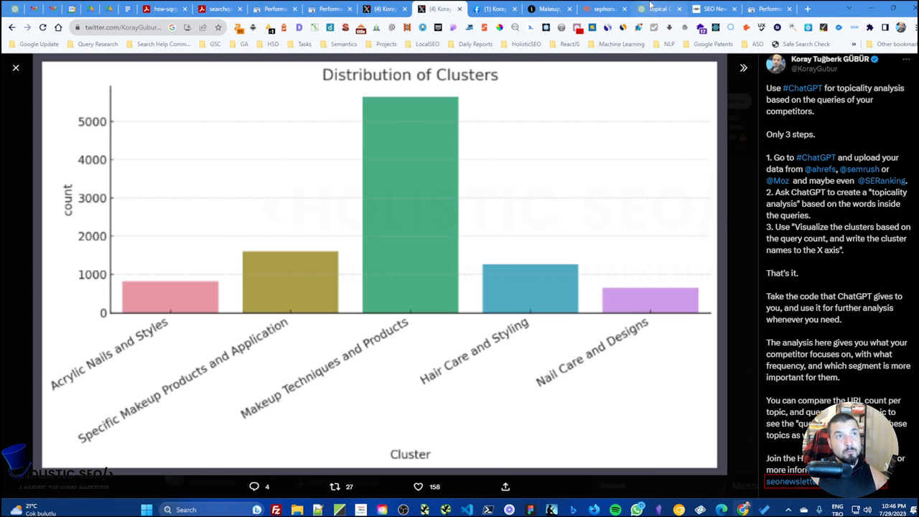
{"action": "left_click", "coordinate": [658, 9]}
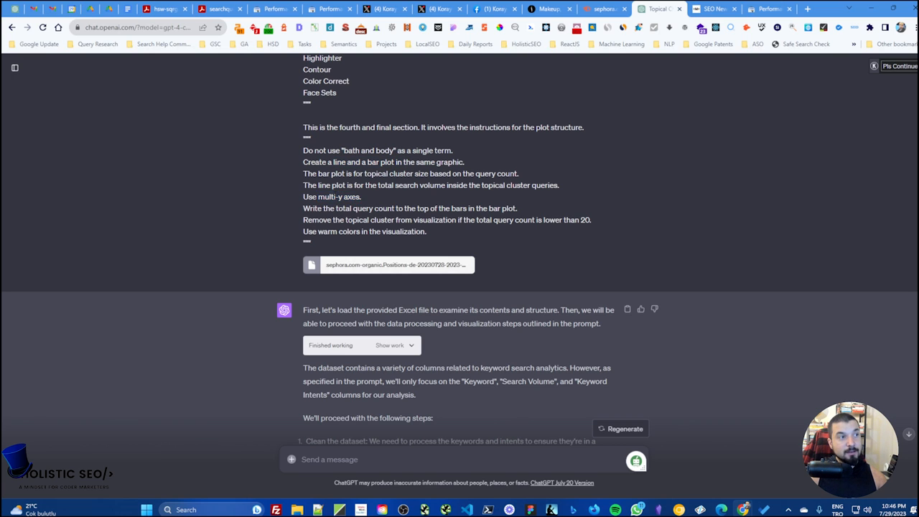
{"action": "mouse_move", "coordinate": [333, 202]}
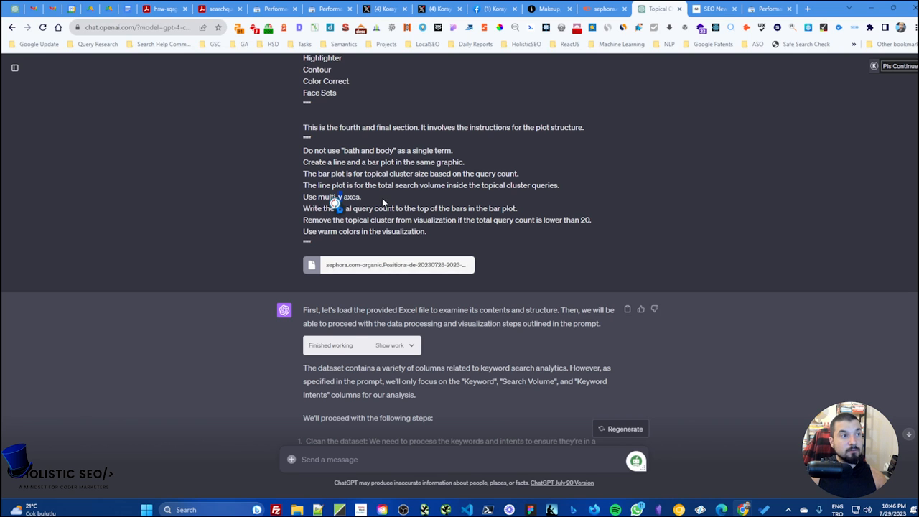
{"action": "mouse_move", "coordinate": [405, 204]}
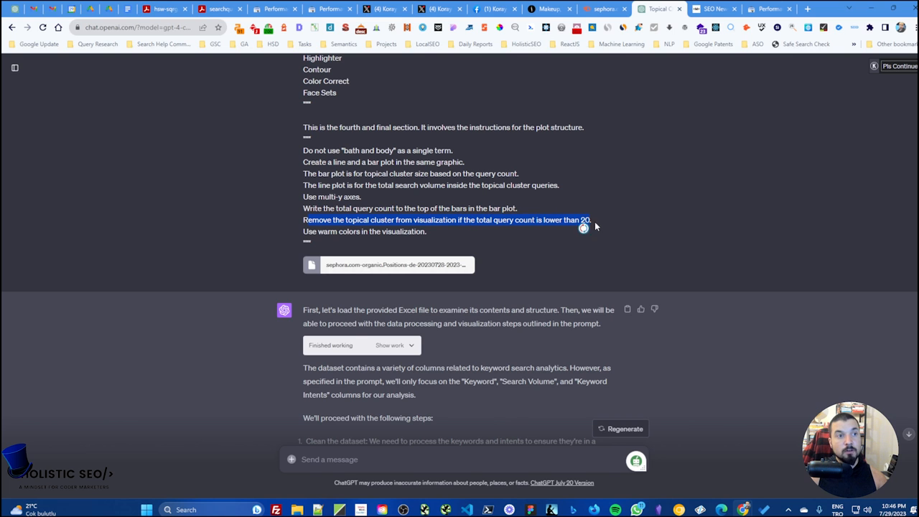
- Walk through the plot instructions, including removing clusters under 20 queries
{"action": "scroll", "scroll_direction": "up", "scroll_amount": 3}
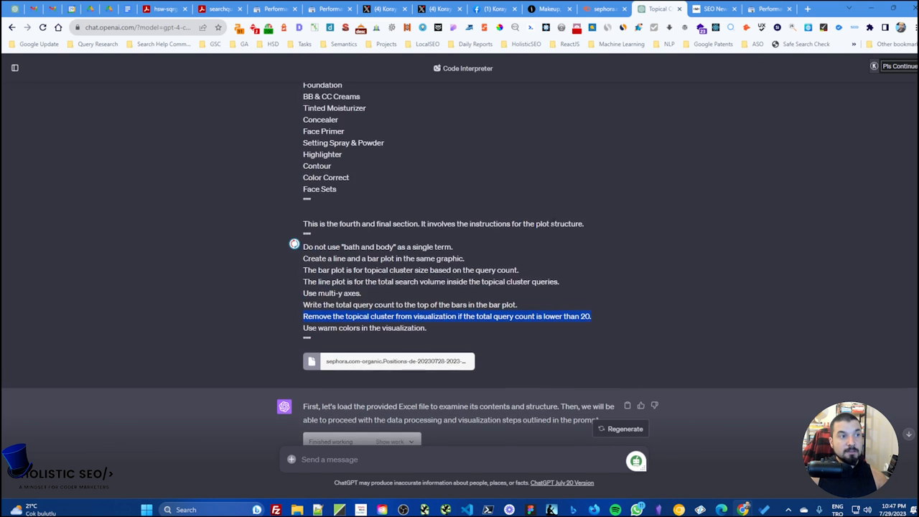
{"action": "scroll", "scroll_direction": "up", "scroll_amount": 3}
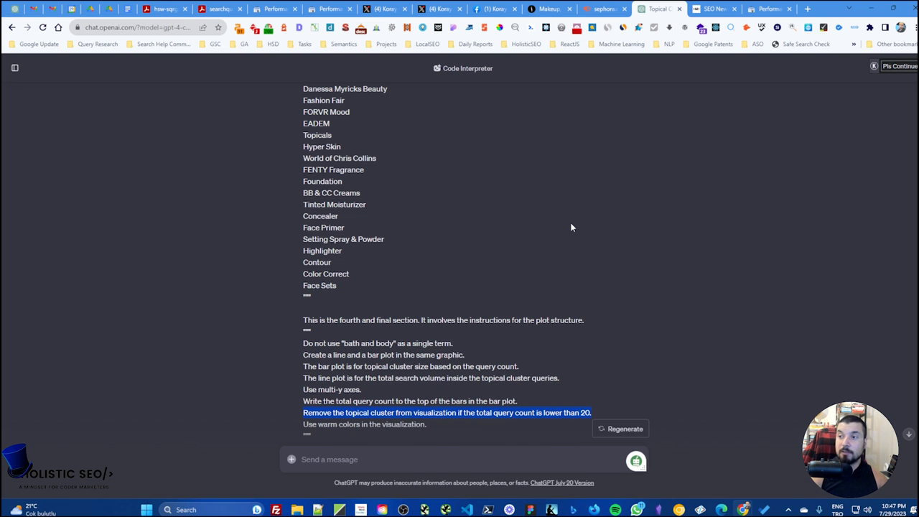
{"action": "scroll", "scroll_direction": "down", "scroll_amount": 3}
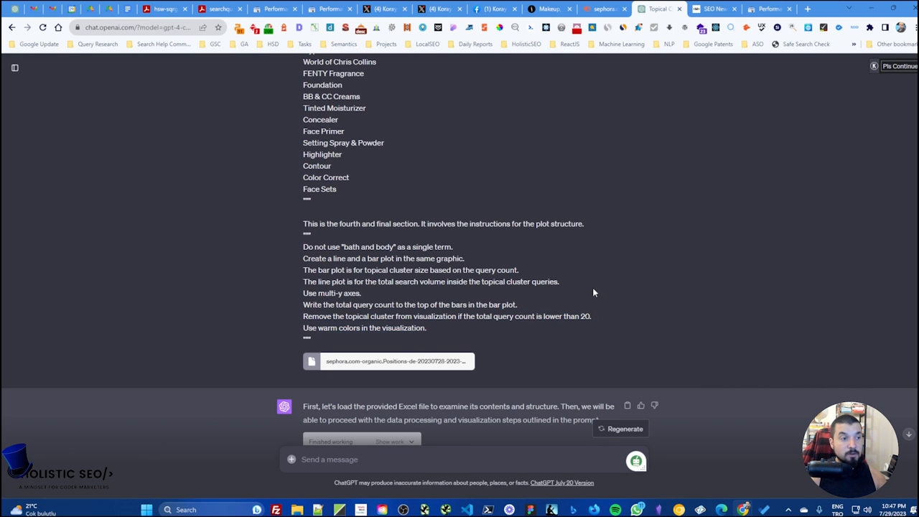
- Highlight the response's sentence on which columns are used and review the cleaning code
{"action": "scroll", "scroll_direction": "down", "scroll_amount": 3}
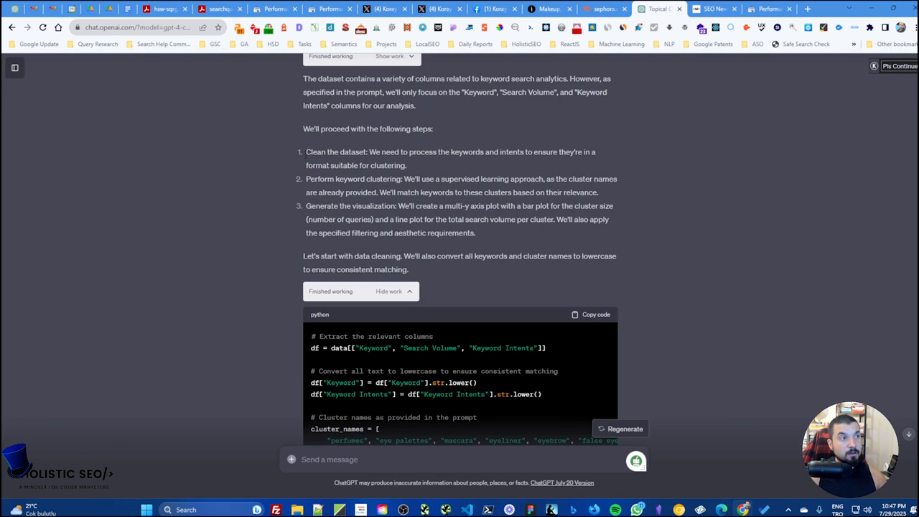
{"action": "scroll", "scroll_direction": "up", "scroll_amount": 3}
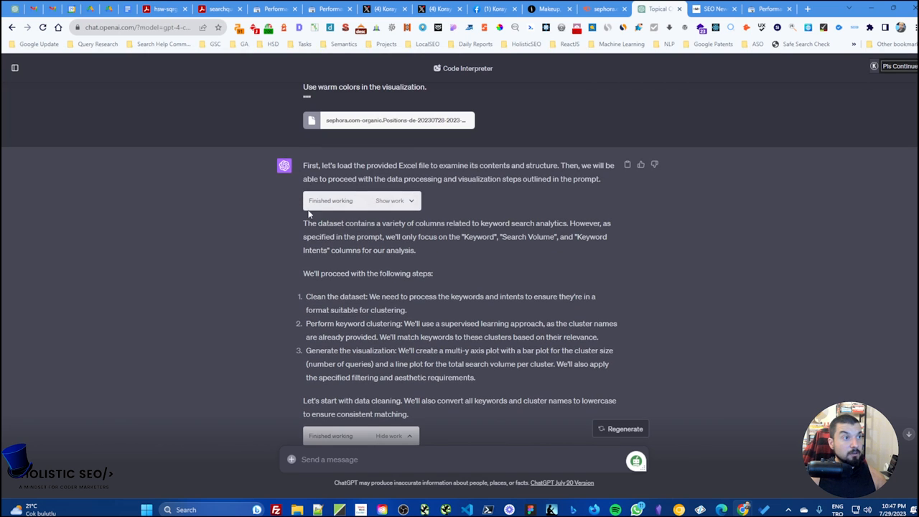
{"action": "mouse_move", "coordinate": [552, 132]}
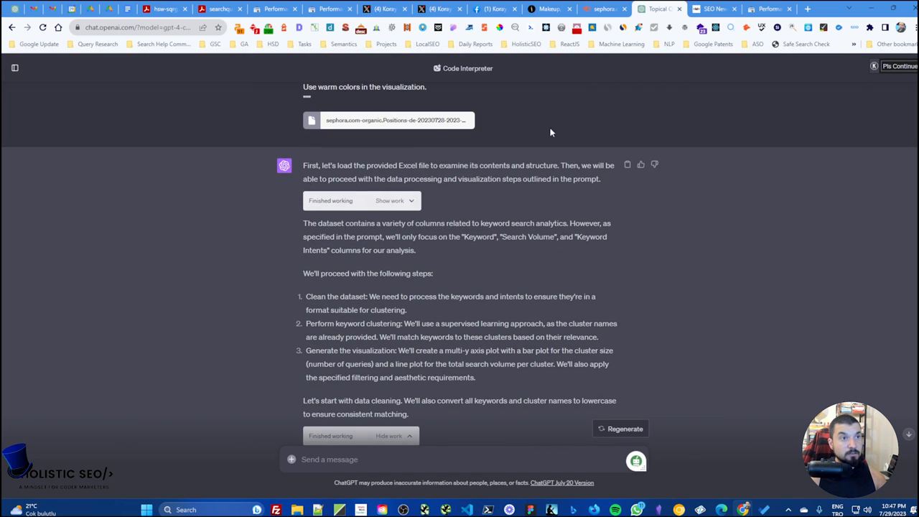
{"action": "mouse_move", "coordinate": [434, 258]}
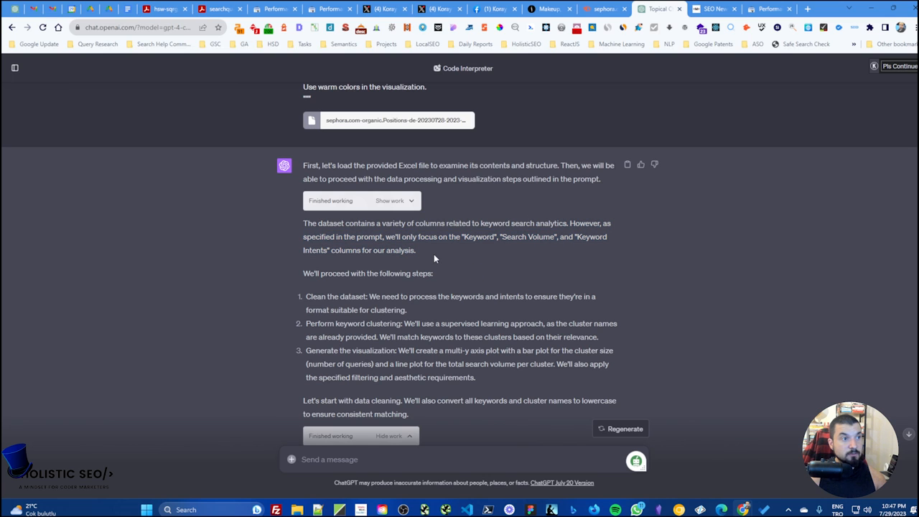
{"action": "left_click_drag", "start_coordinate": [380, 224], "coordinate": [503, 224]}
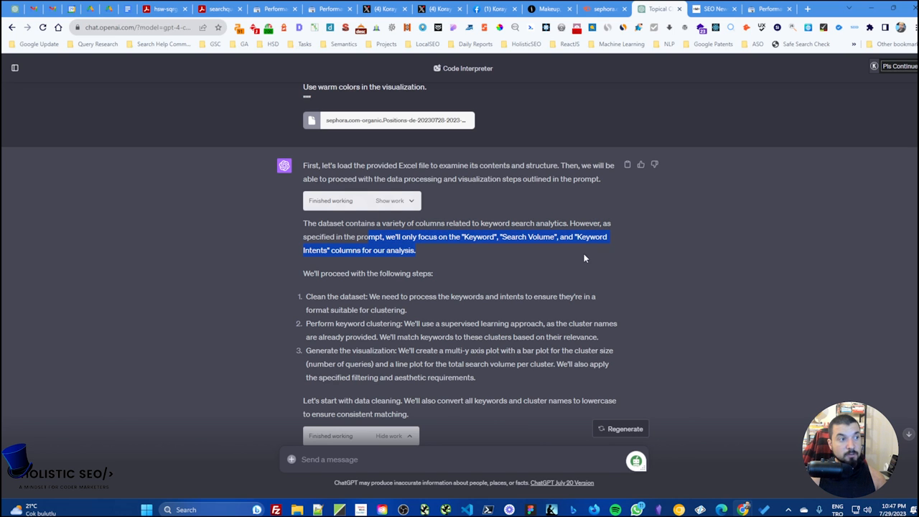
{"action": "scroll", "scroll_direction": "down", "scroll_amount": 3}
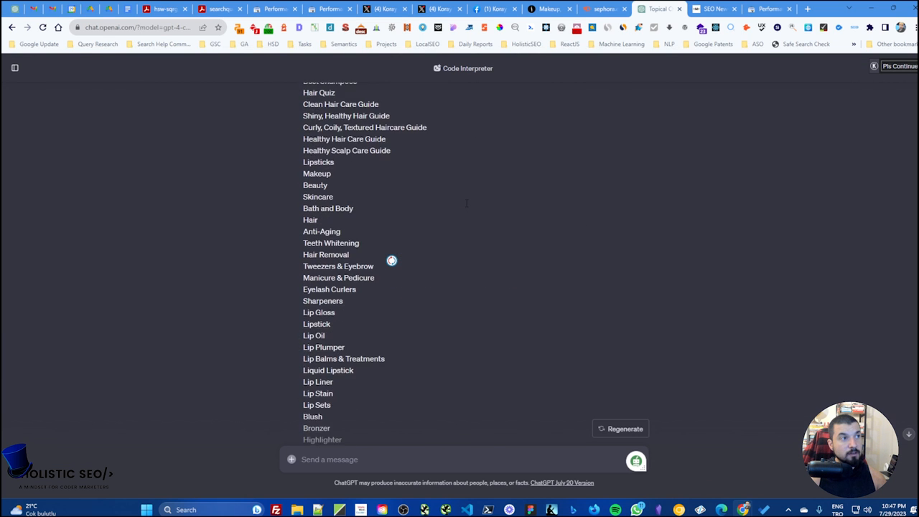
{"action": "scroll", "scroll_direction": "down", "scroll_amount": 3}
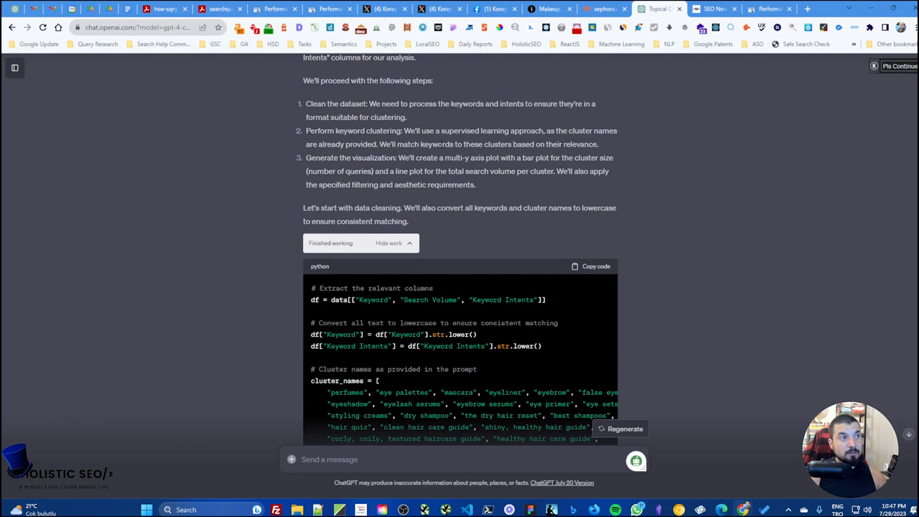
{"action": "mouse_move", "coordinate": [635, 161]}
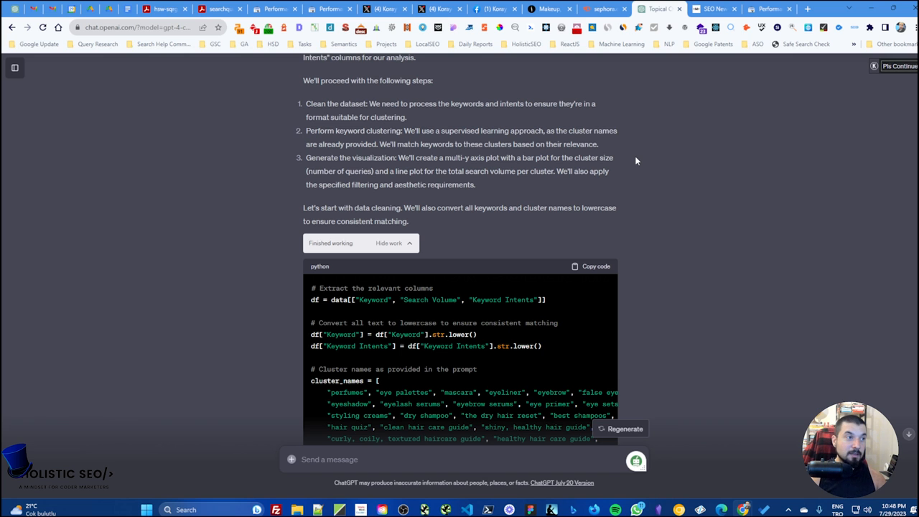
- Go through the clustering code to the cluster volumes, keyword counts and first chart
{"action": "scroll", "scroll_direction": "down", "scroll_amount": 3}
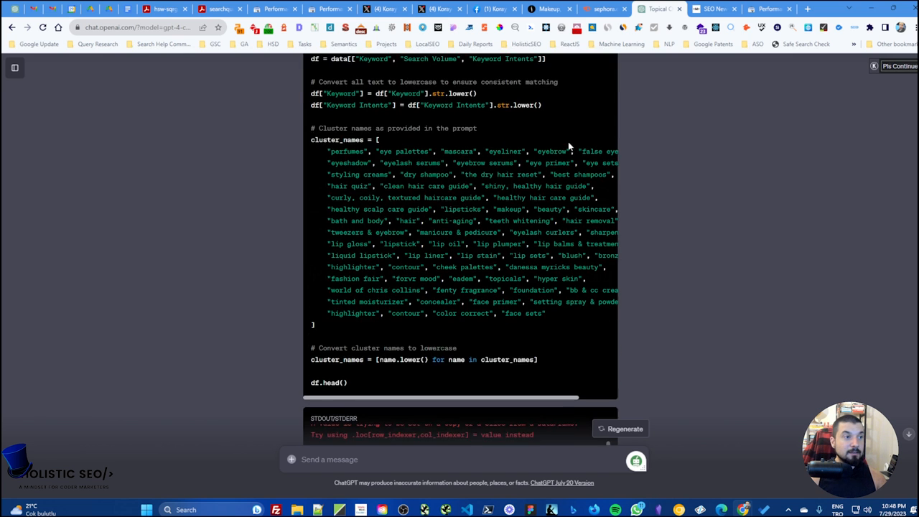
{"action": "scroll", "scroll_direction": "down", "scroll_amount": 3}
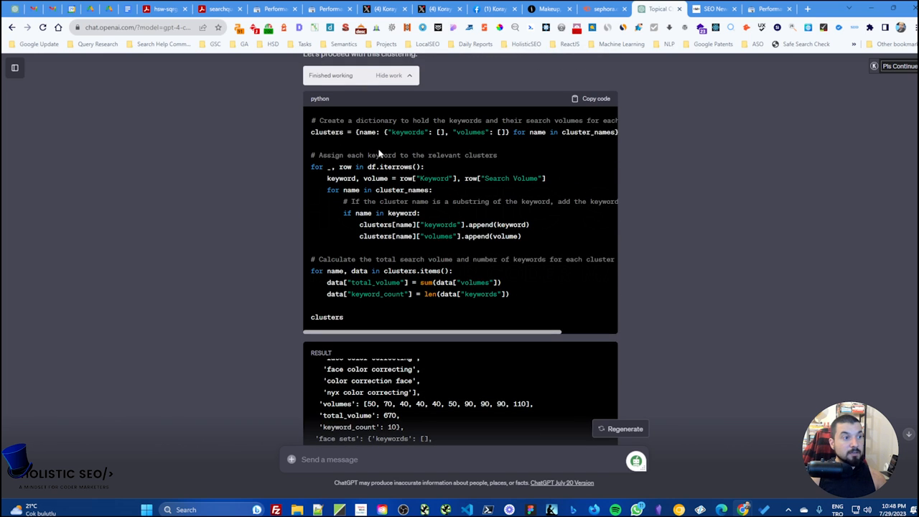
{"action": "scroll", "scroll_direction": "down", "scroll_amount": 3}
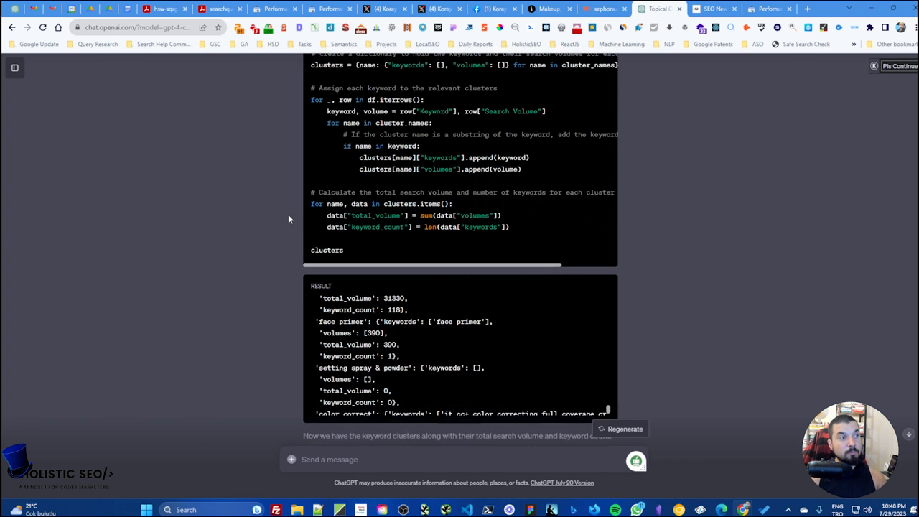
{"action": "scroll", "scroll_direction": "down", "scroll_amount": 3}
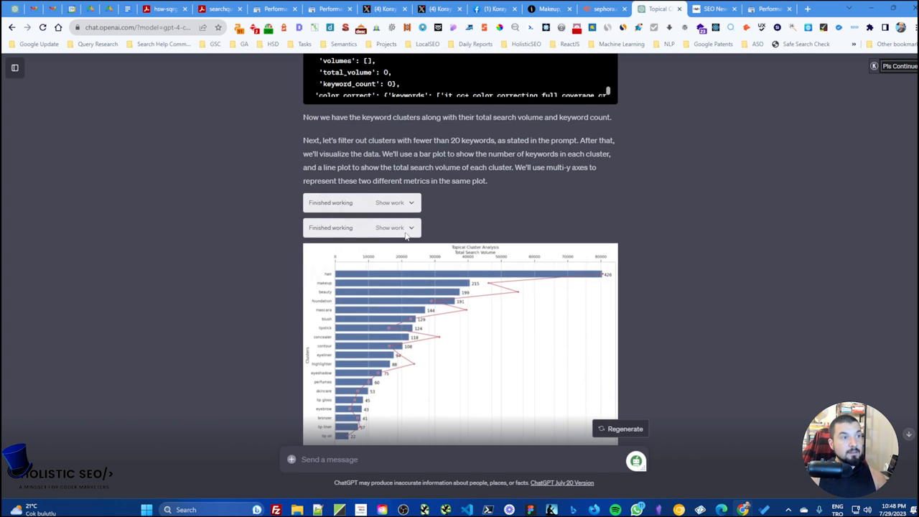
- Examine the multi-axis cluster chart, then return to the response's opening plan
{"action": "scroll", "scroll_direction": "down", "scroll_amount": 3}
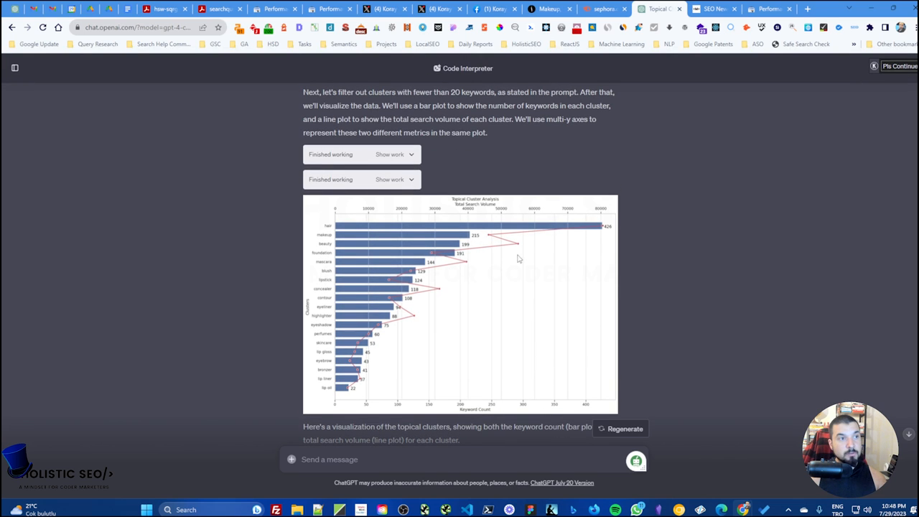
{"action": "mouse_move", "coordinate": [603, 167]}
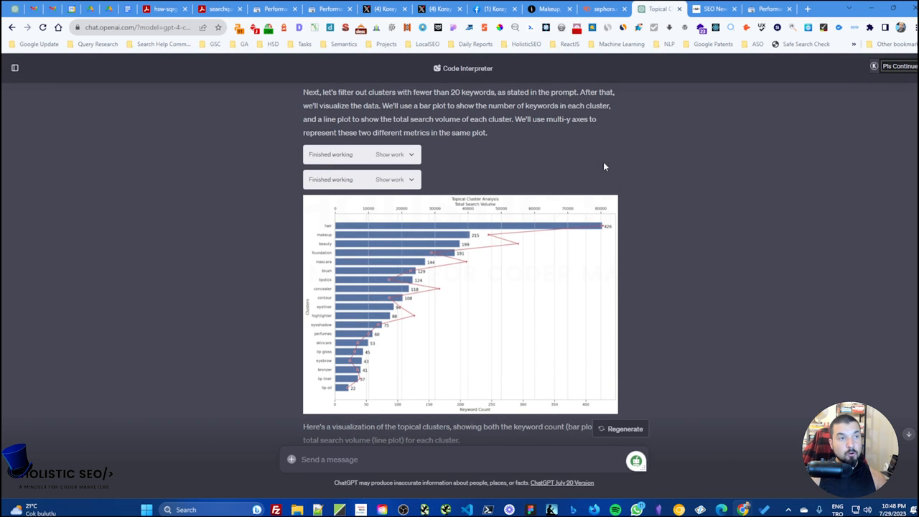
{"action": "mouse_move", "coordinate": [400, 242]}
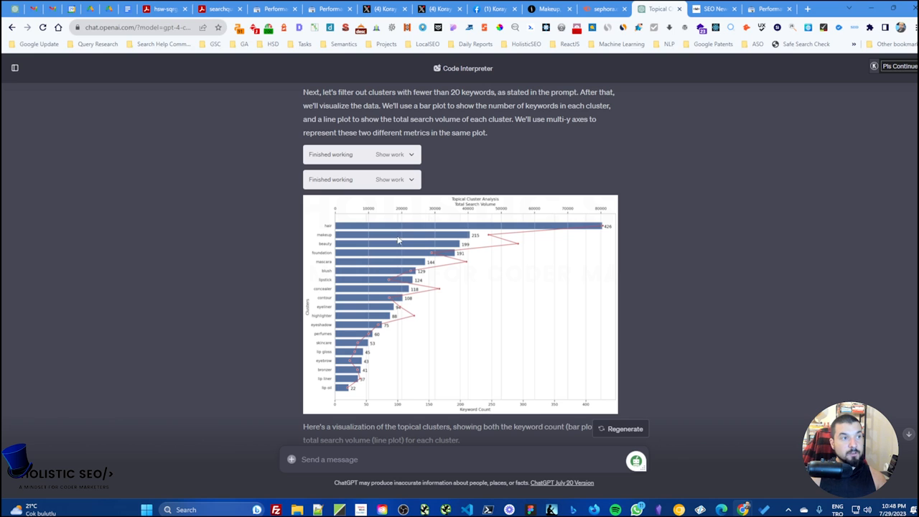
{"action": "mouse_move", "coordinate": [625, 181]}
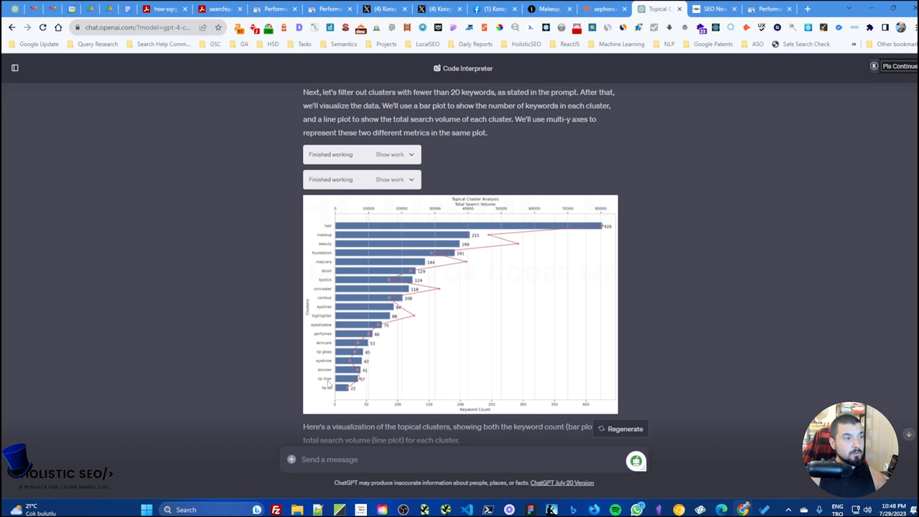
{"action": "mouse_move", "coordinate": [339, 224]}
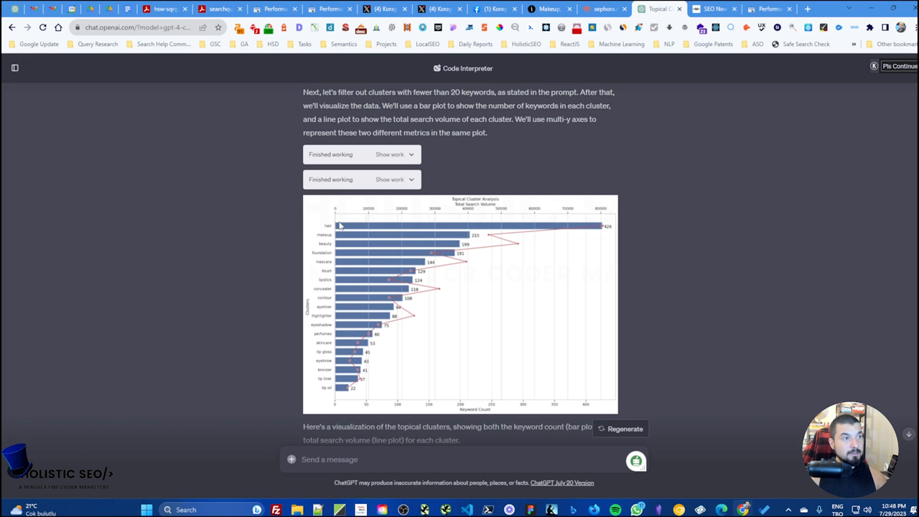
{"action": "mouse_move", "coordinate": [351, 228]}
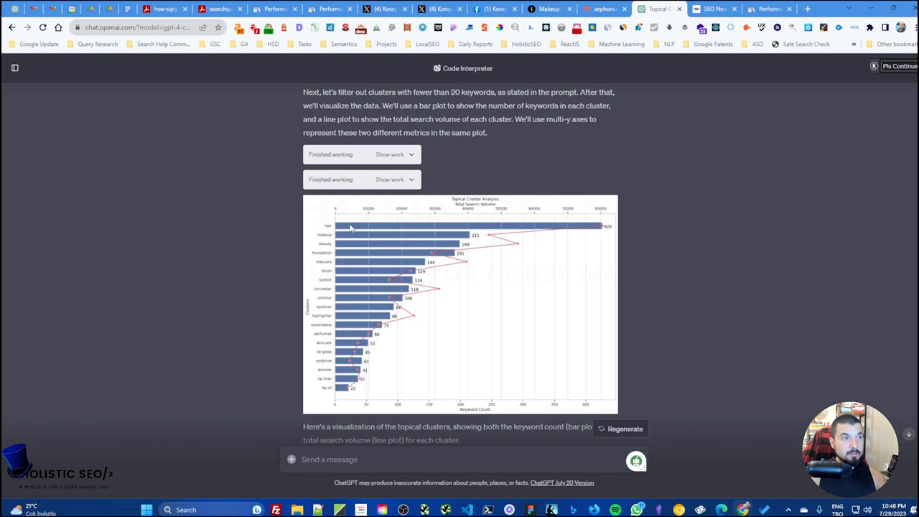
{"action": "mouse_move", "coordinate": [373, 287]}
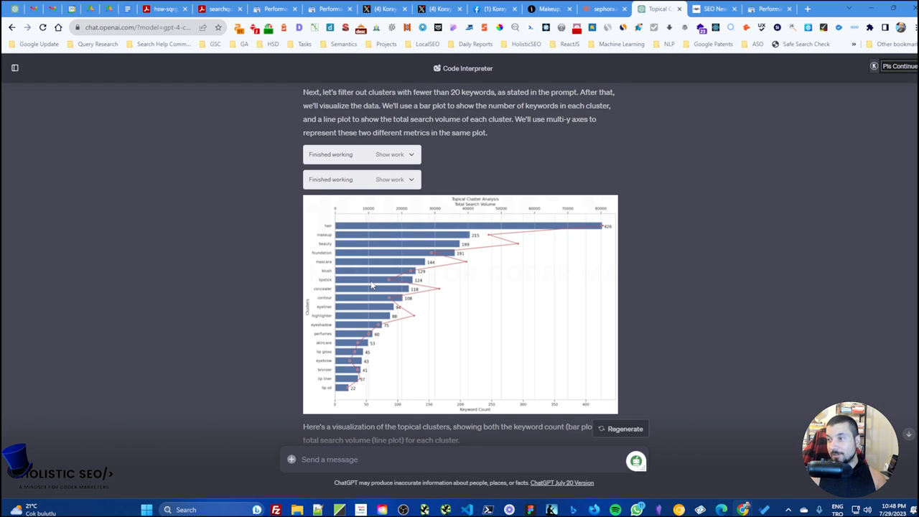
{"action": "mouse_move", "coordinate": [391, 269]}
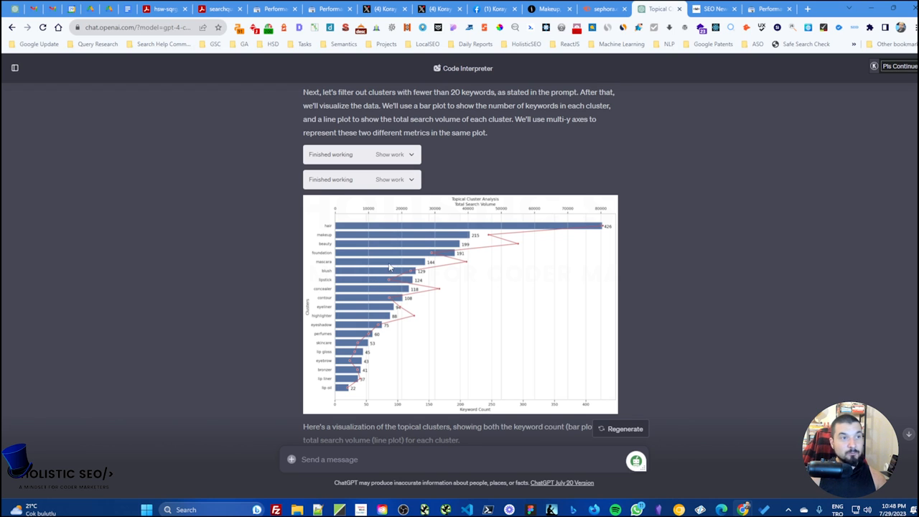
{"action": "mouse_move", "coordinate": [394, 231]}
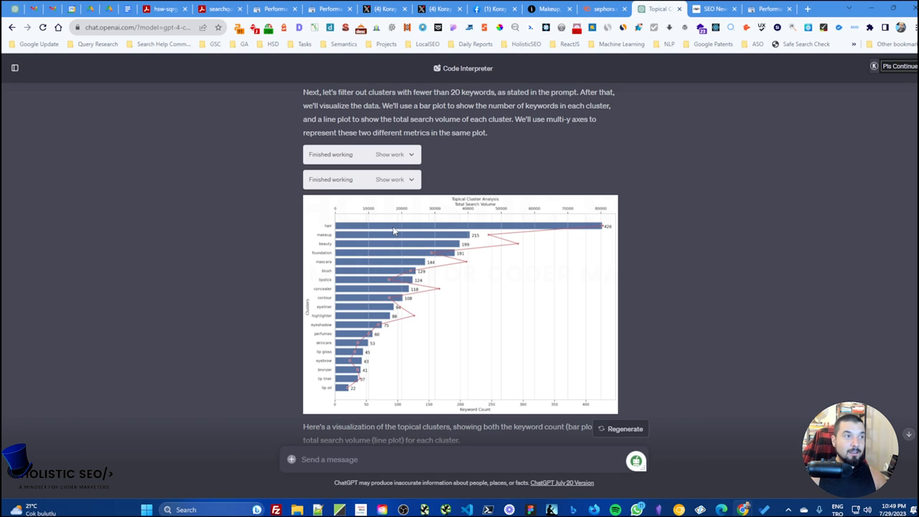
{"action": "mouse_move", "coordinate": [425, 230]}
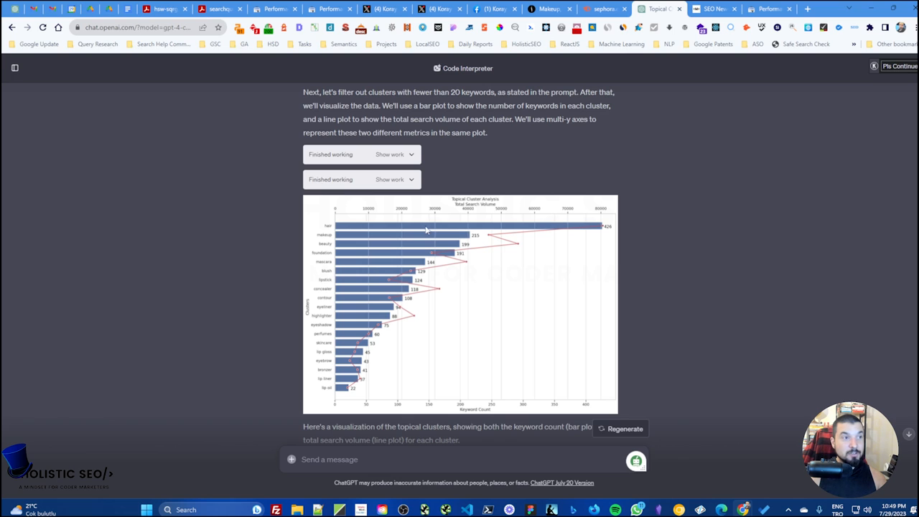
{"action": "scroll", "scroll_direction": "up", "scroll_amount": 3}
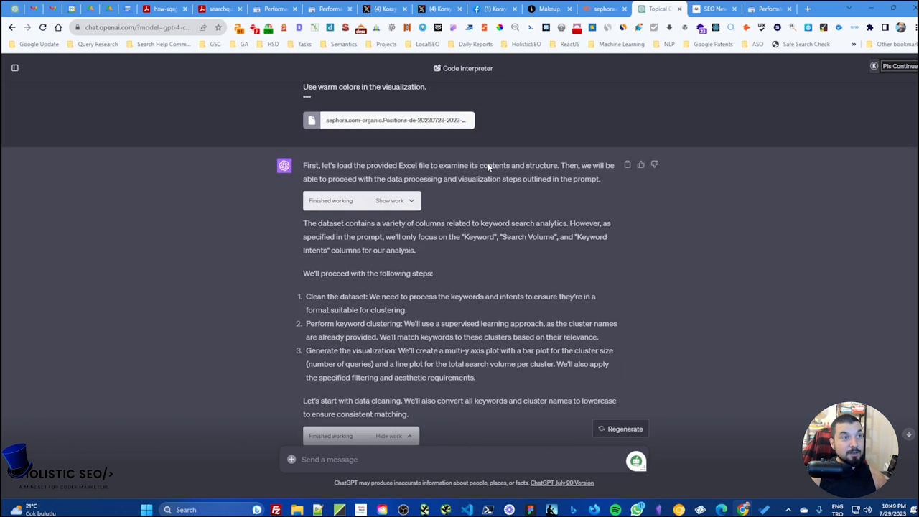
{"action": "scroll", "scroll_direction": "down", "scroll_amount": 3}
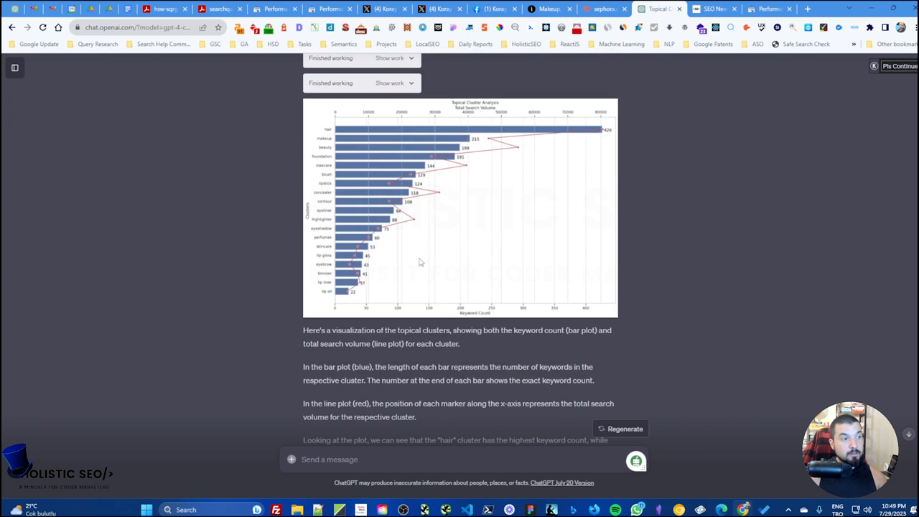
{"action": "scroll", "scroll_direction": "down", "scroll_amount": 3}
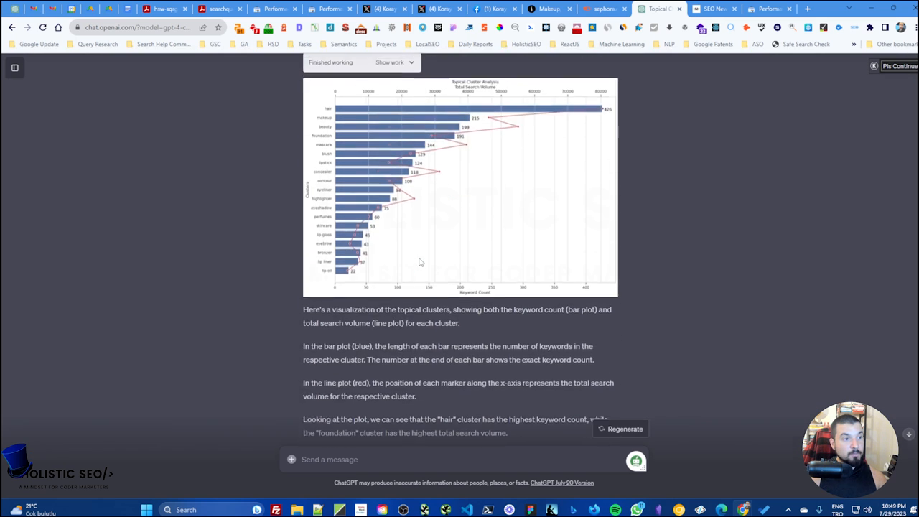
{"action": "scroll", "scroll_direction": "down", "scroll_amount": 3}
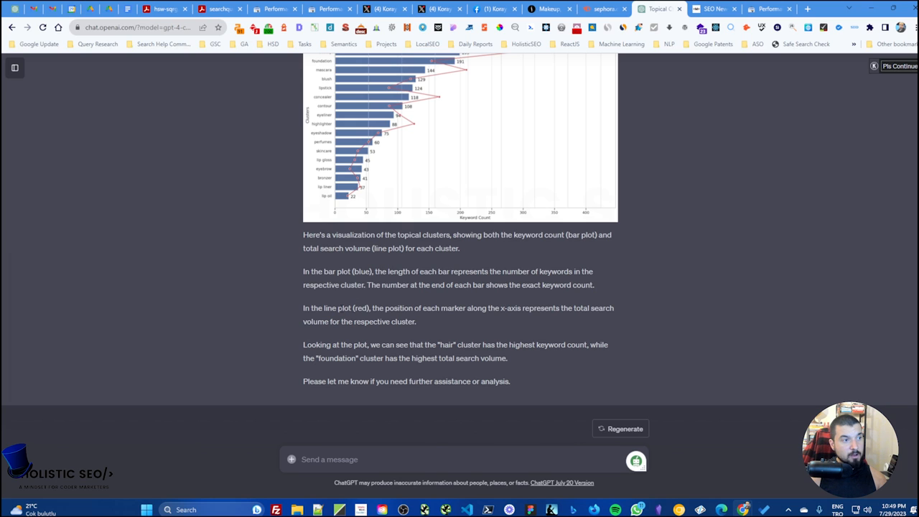
{"action": "mouse_move", "coordinate": [352, 342]}
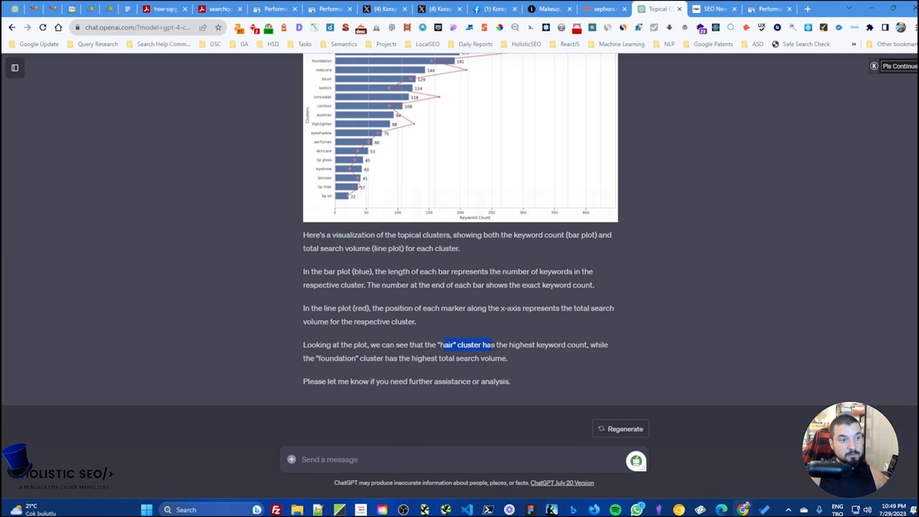
{"action": "left_click_drag", "start_coordinate": [491, 345], "coordinate": [586, 345]}
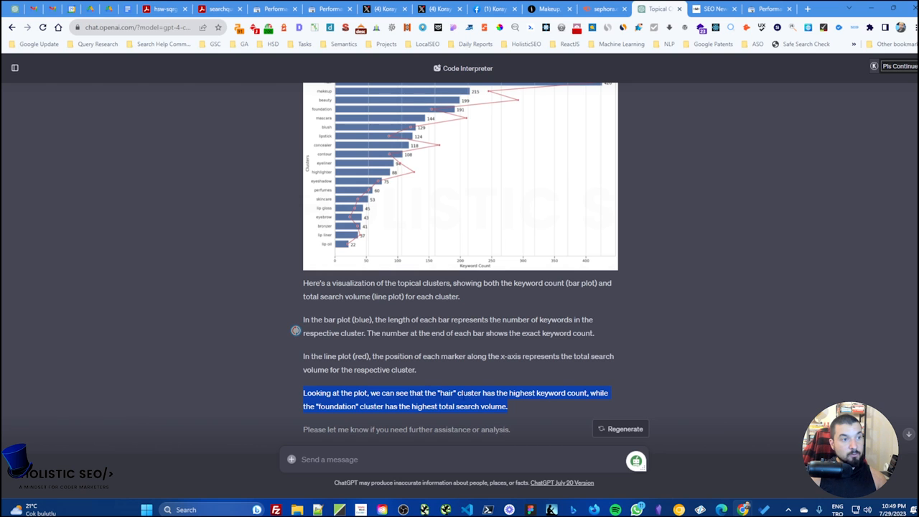
{"action": "scroll", "scroll_direction": "up", "scroll_amount": 3}
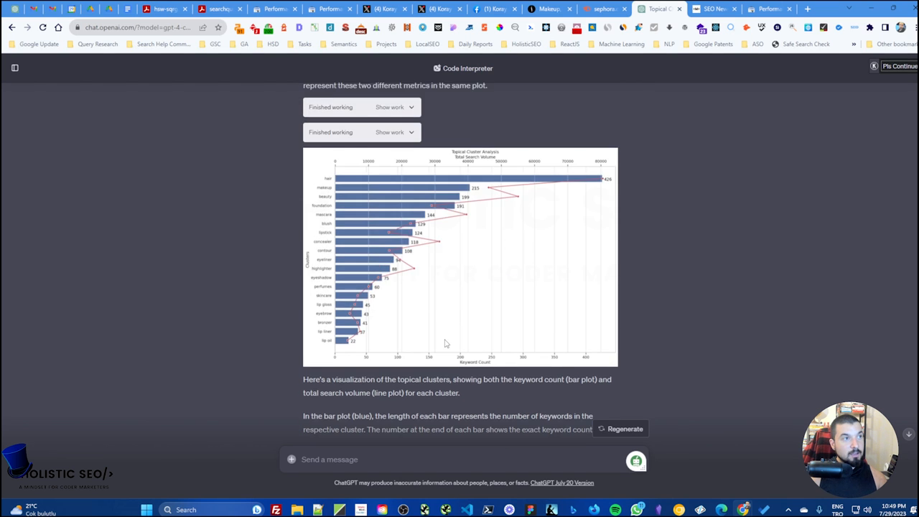
{"action": "scroll", "scroll_direction": "up", "scroll_amount": 3}
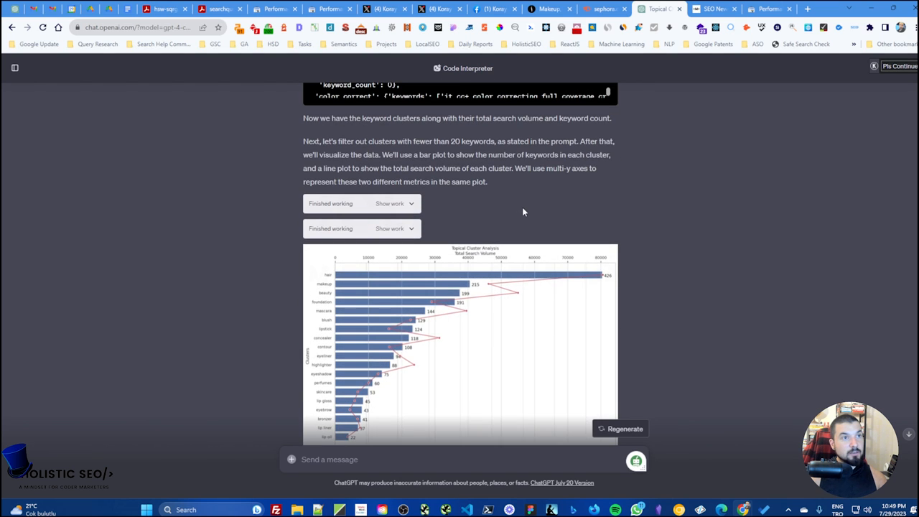
{"action": "scroll", "scroll_direction": "down", "scroll_amount": 3}
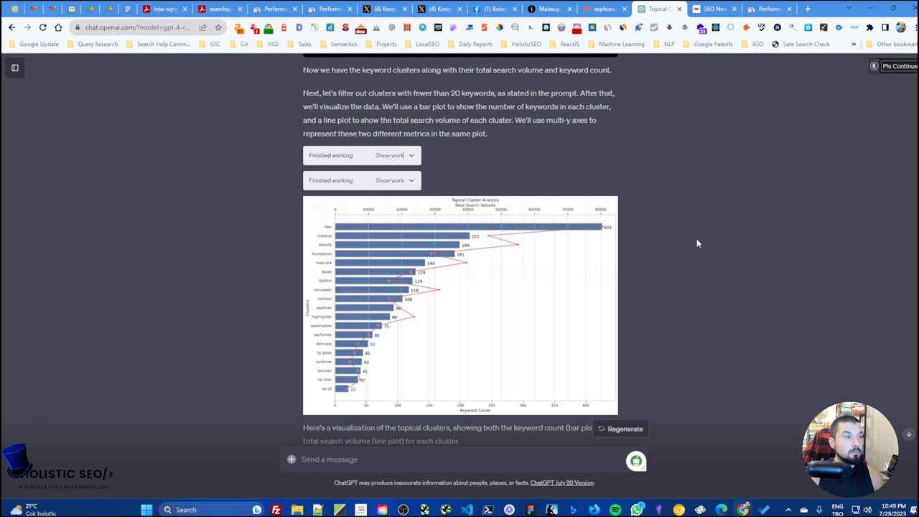
{"action": "scroll", "scroll_direction": "up", "scroll_amount": 3}
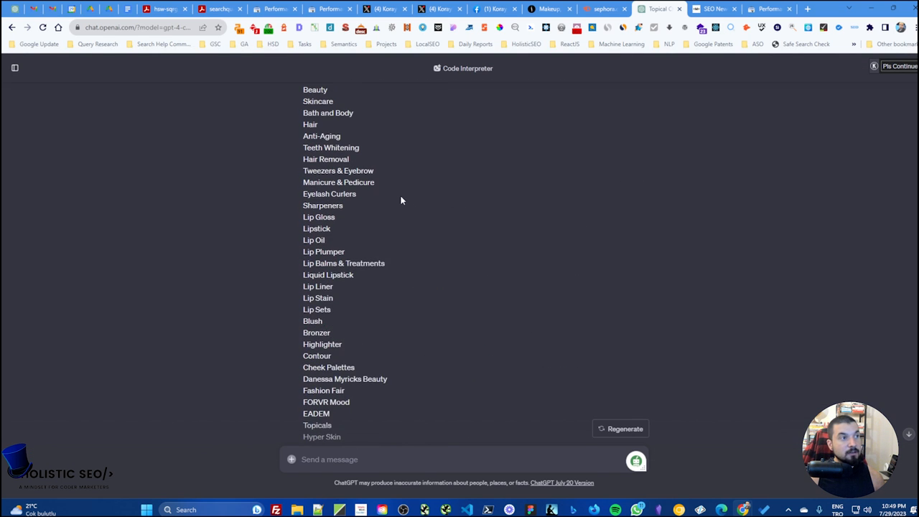
{"action": "scroll", "scroll_direction": "up", "scroll_amount": 3}
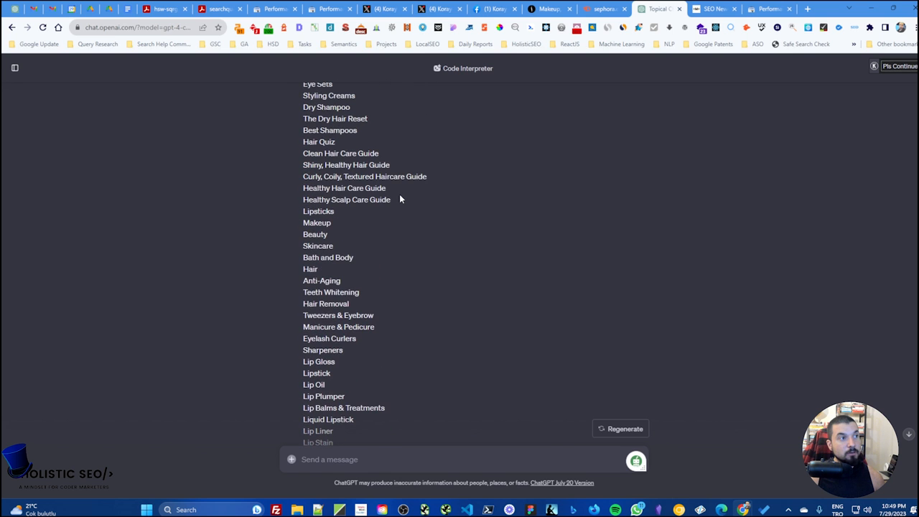
{"action": "scroll", "scroll_direction": "up", "scroll_amount": 3}
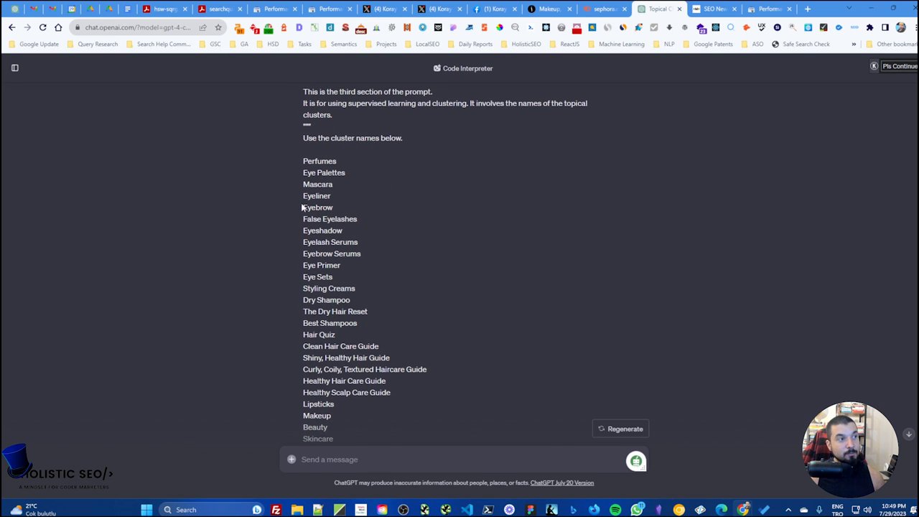
{"action": "double_click", "coordinate": [317, 207]}
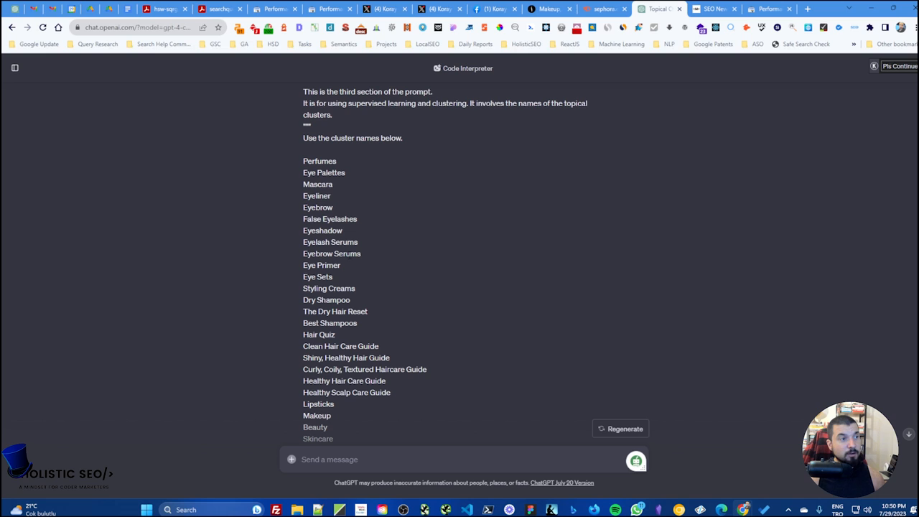
{"action": "mouse_move", "coordinate": [382, 252]}
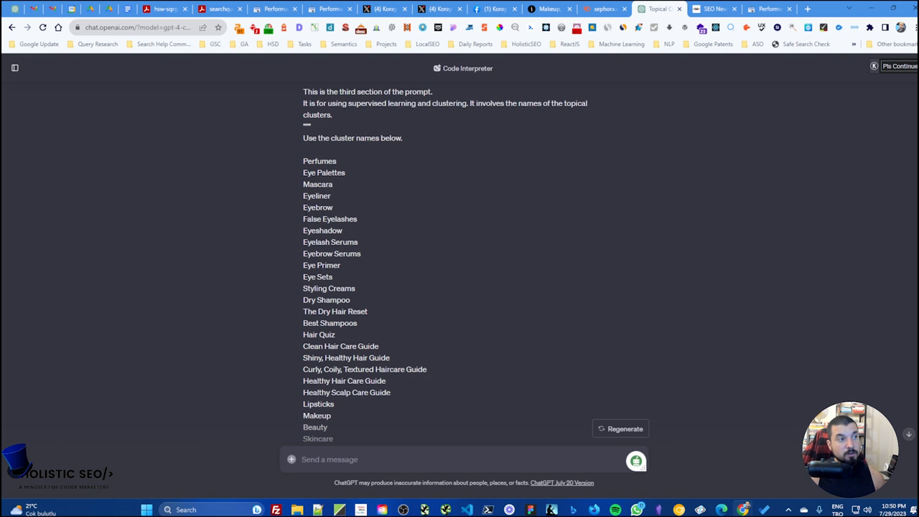
{"action": "left_click_drag", "start_coordinate": [317, 207], "coordinate": [345, 265]}
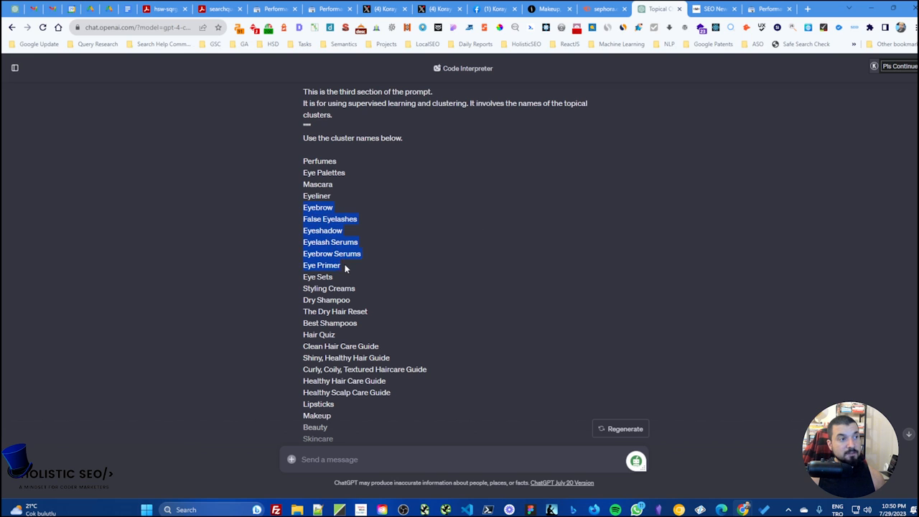
{"action": "scroll", "scroll_direction": "down", "scroll_amount": 3}
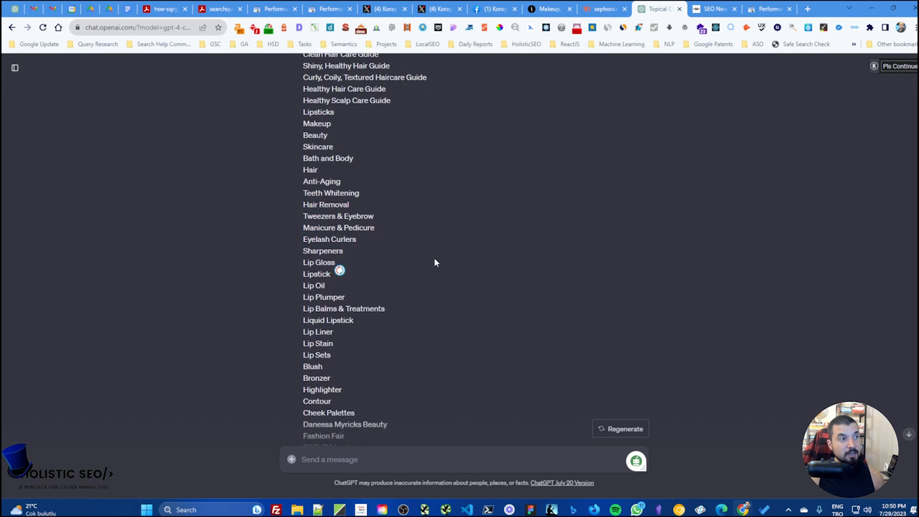
{"action": "scroll", "scroll_direction": "down", "scroll_amount": 3}
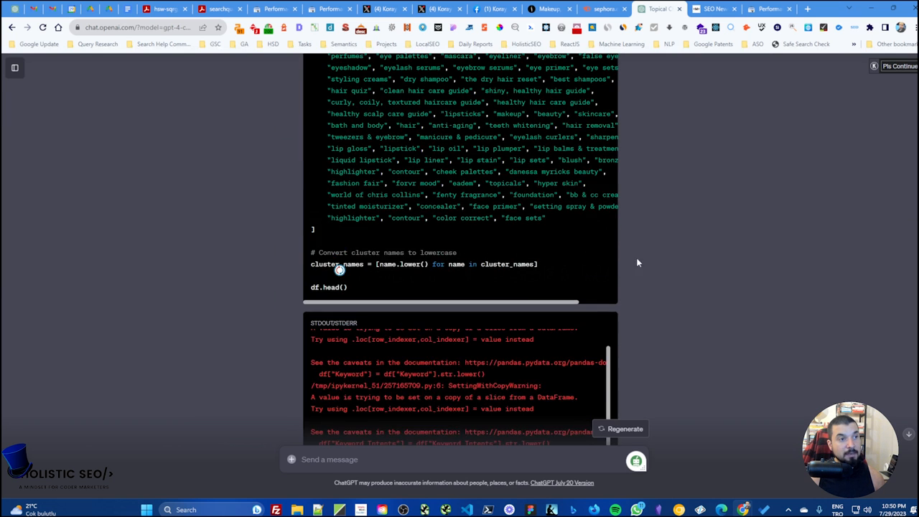
{"action": "scroll", "scroll_direction": "up", "scroll_amount": 3}
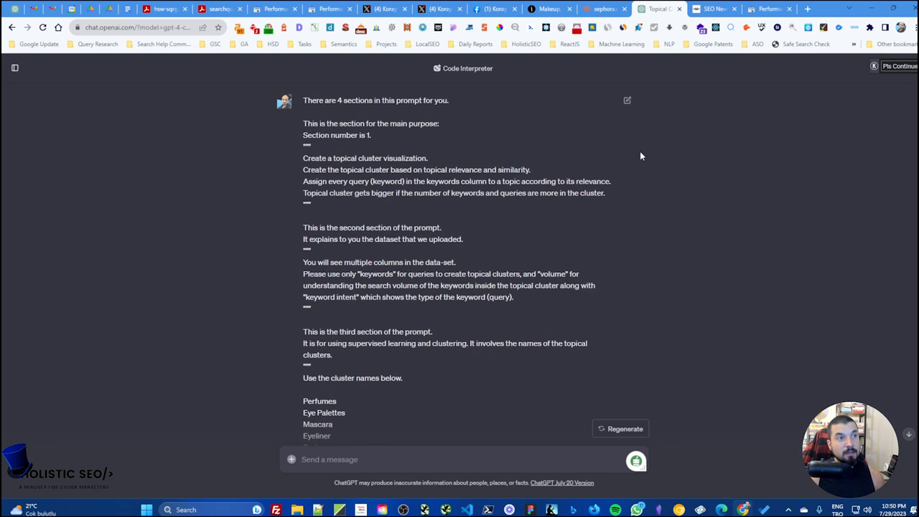
{"action": "scroll", "scroll_direction": "down", "scroll_amount": 3}
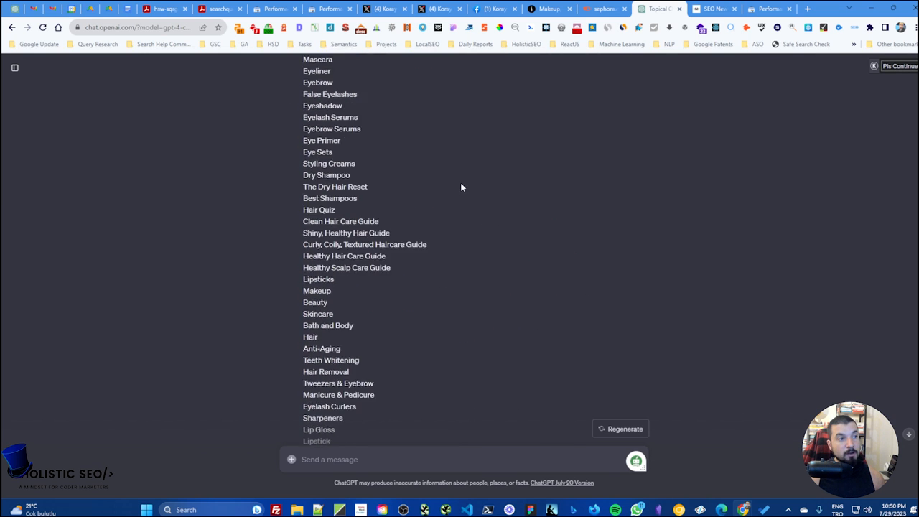
{"action": "scroll", "scroll_direction": "down", "scroll_amount": 3}
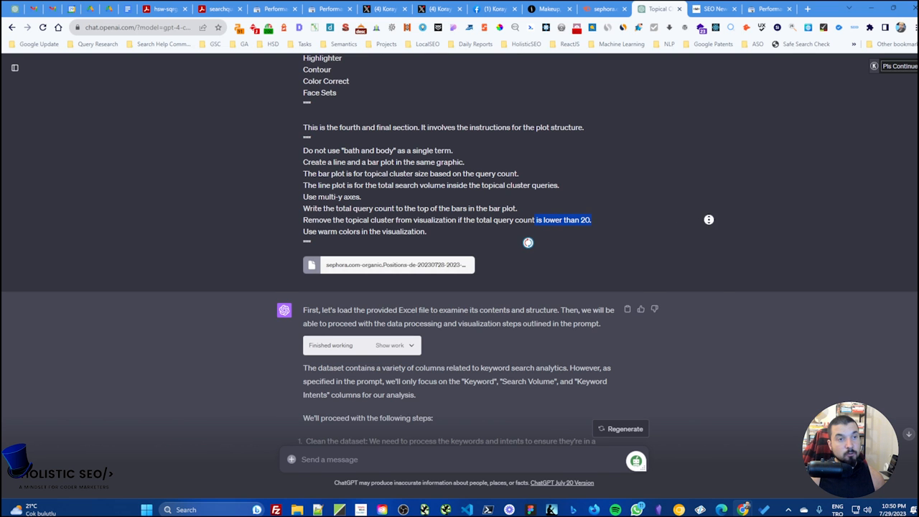
{"action": "scroll", "scroll_direction": "down", "scroll_amount": 3}
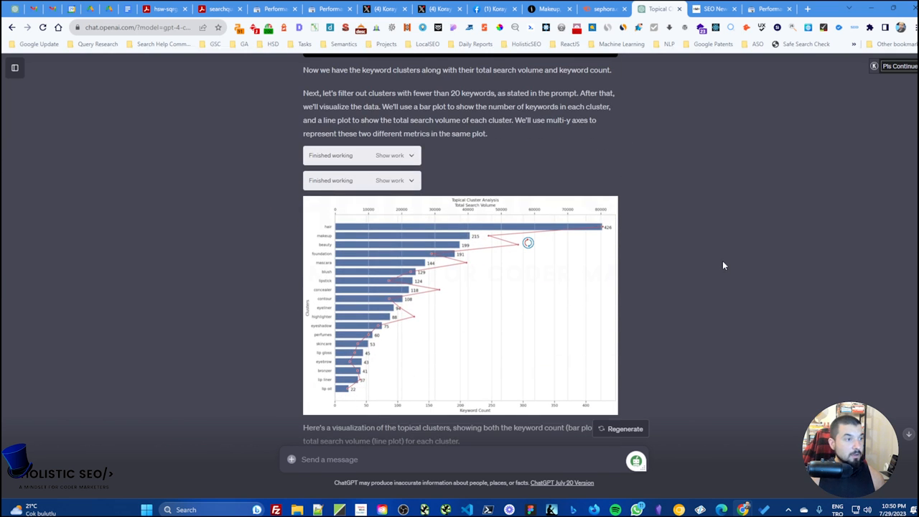
{"action": "mouse_move", "coordinate": [741, 311]}
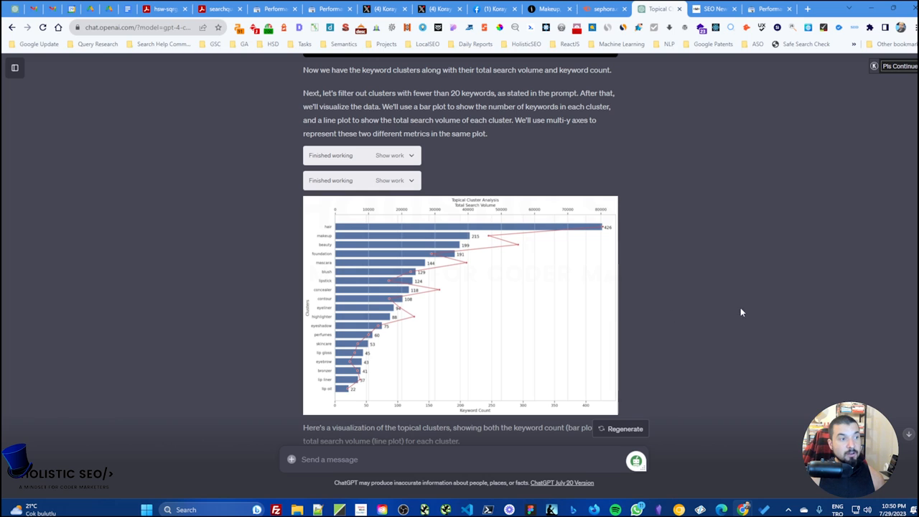
{"action": "mouse_move", "coordinate": [332, 385]}
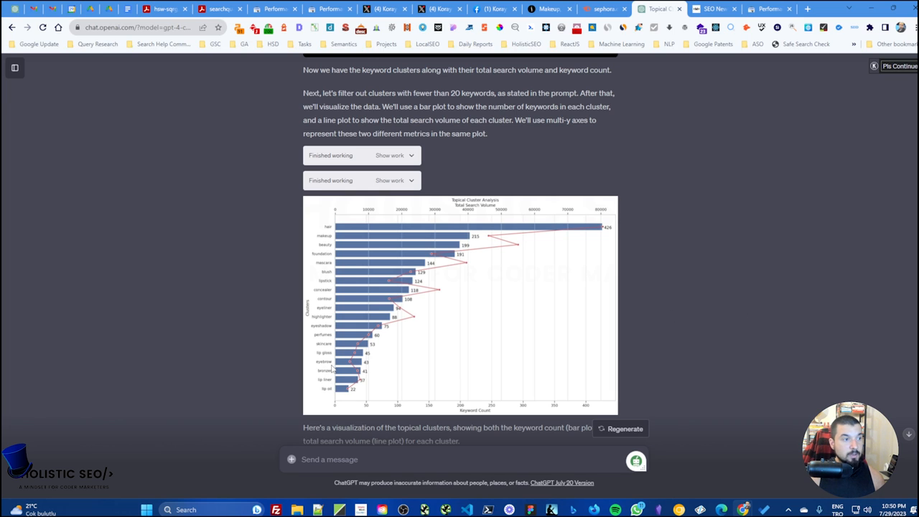
{"action": "mouse_move", "coordinate": [321, 327]}
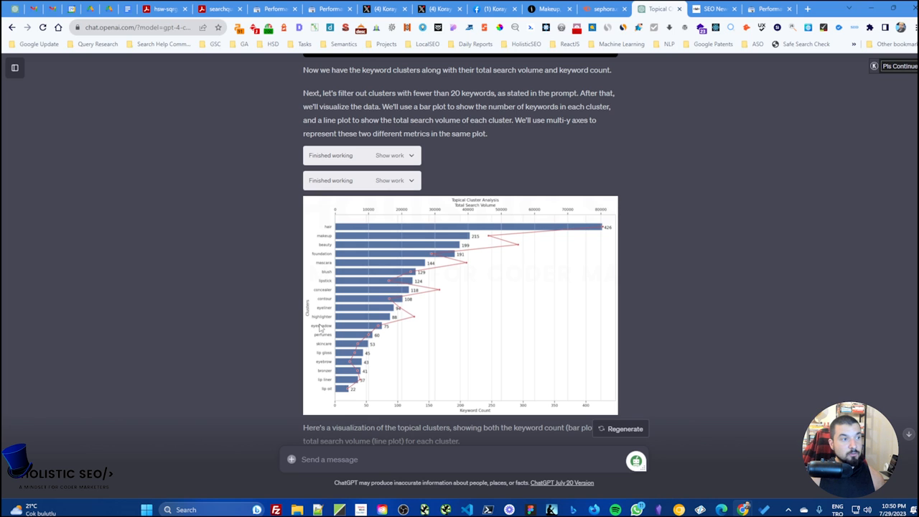
{"action": "mouse_move", "coordinate": [276, 284]}
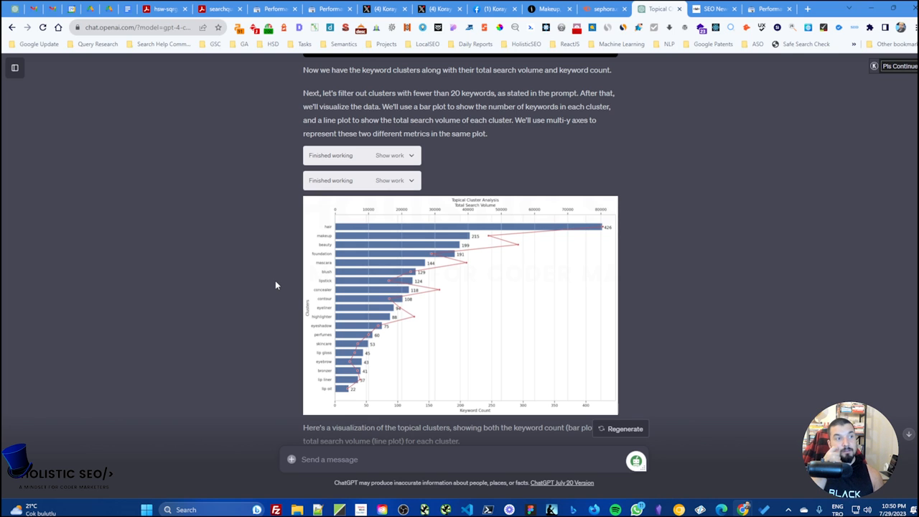